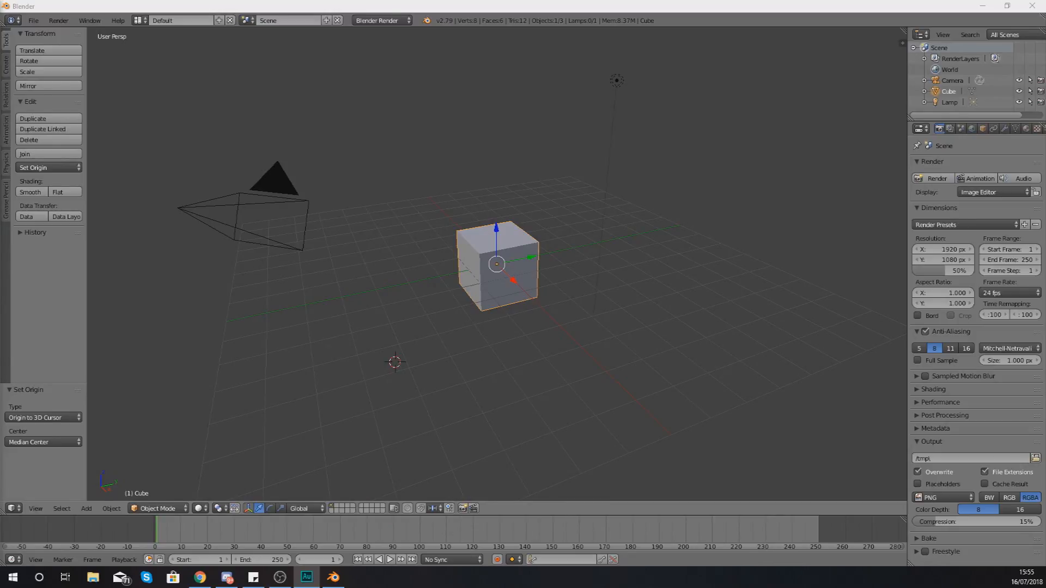
mouse_move(279, 219)
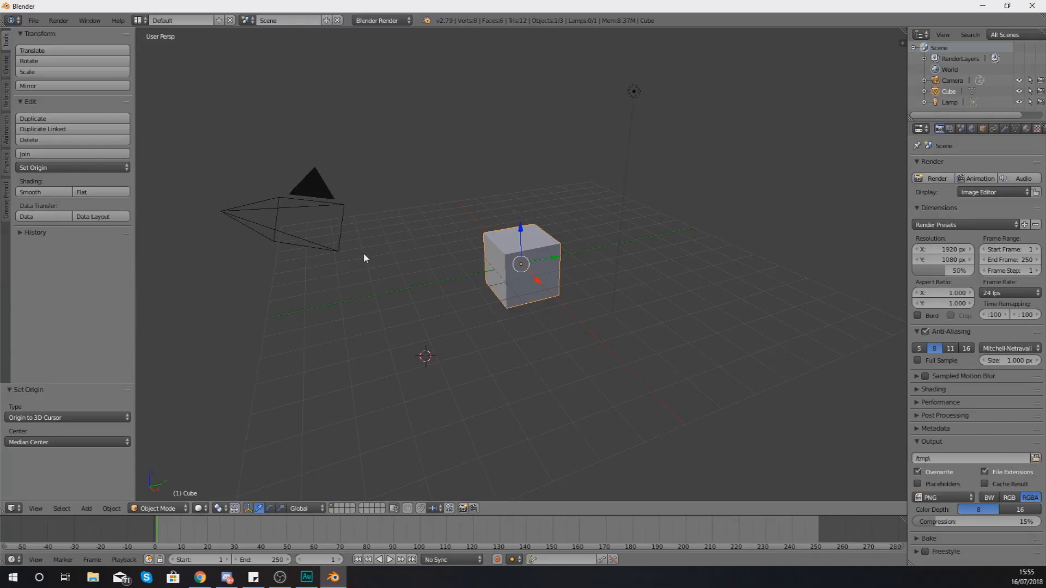
mouse_move(258, 229)
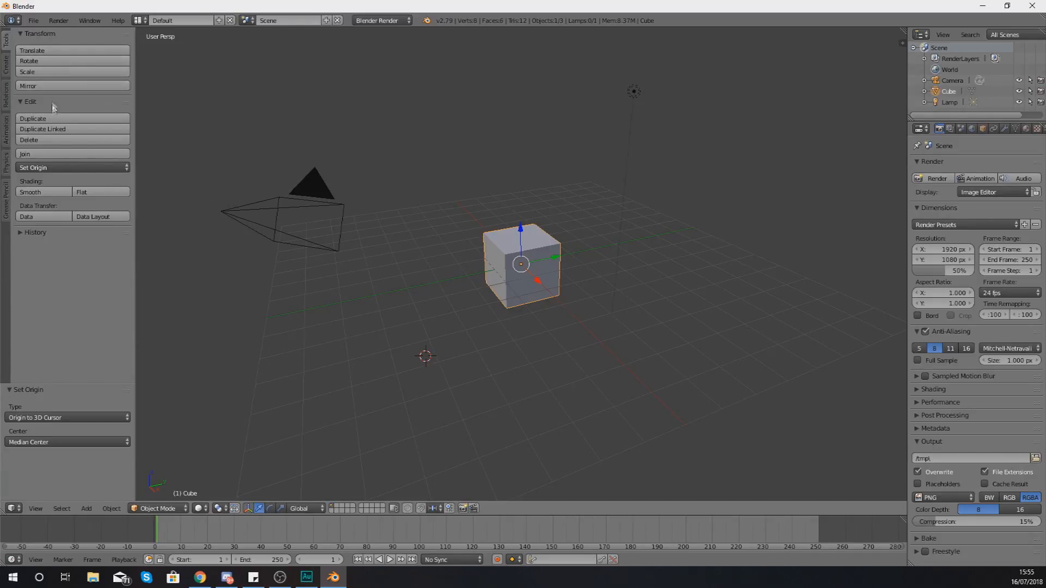
mouse_move(254, 213)
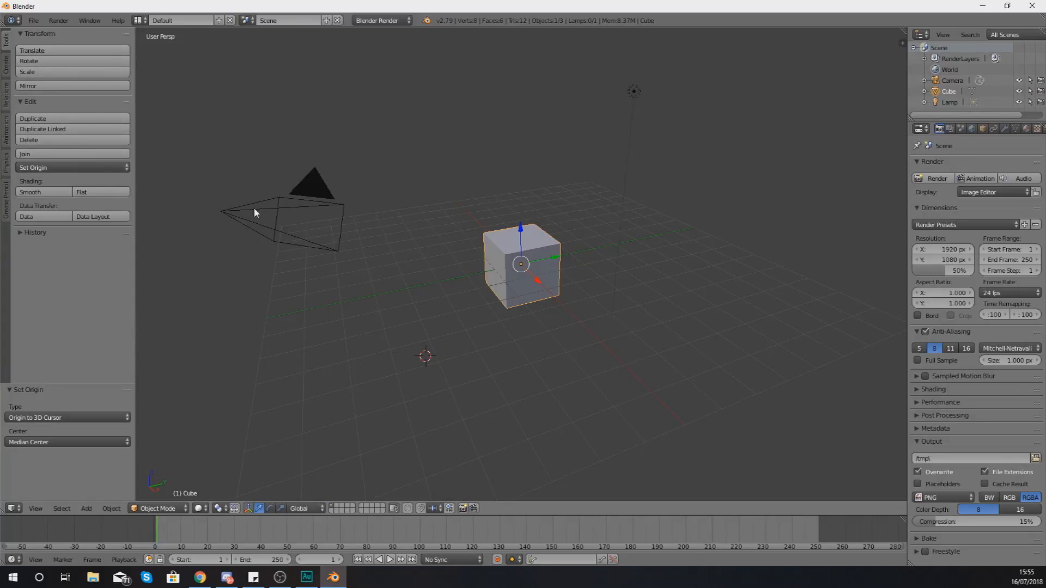
mouse_move(284, 268)
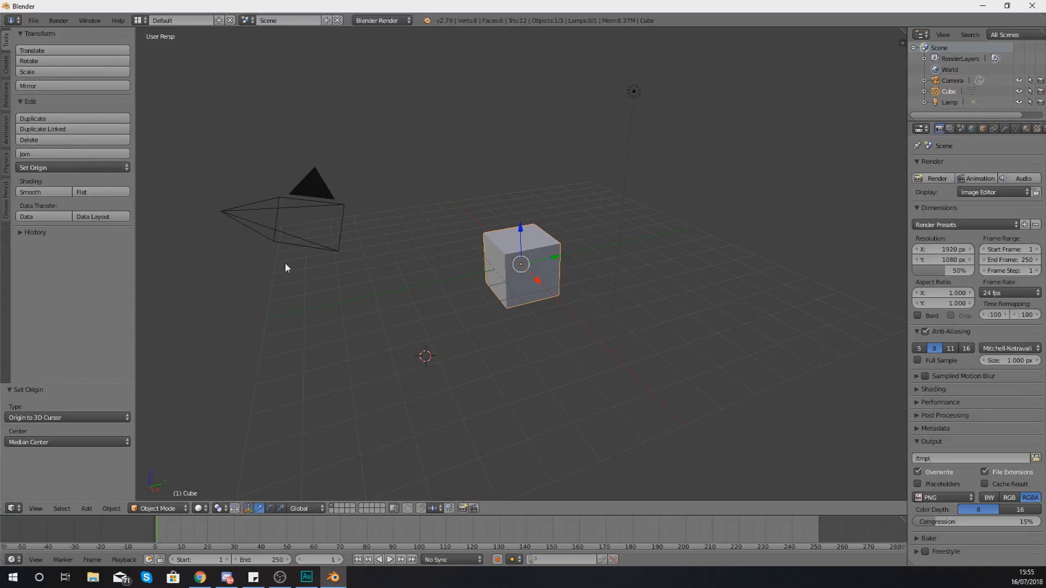
- Toggle the tool shelf with T, scale the cube uniformly to 11.105, then hide the shelf
key("t")
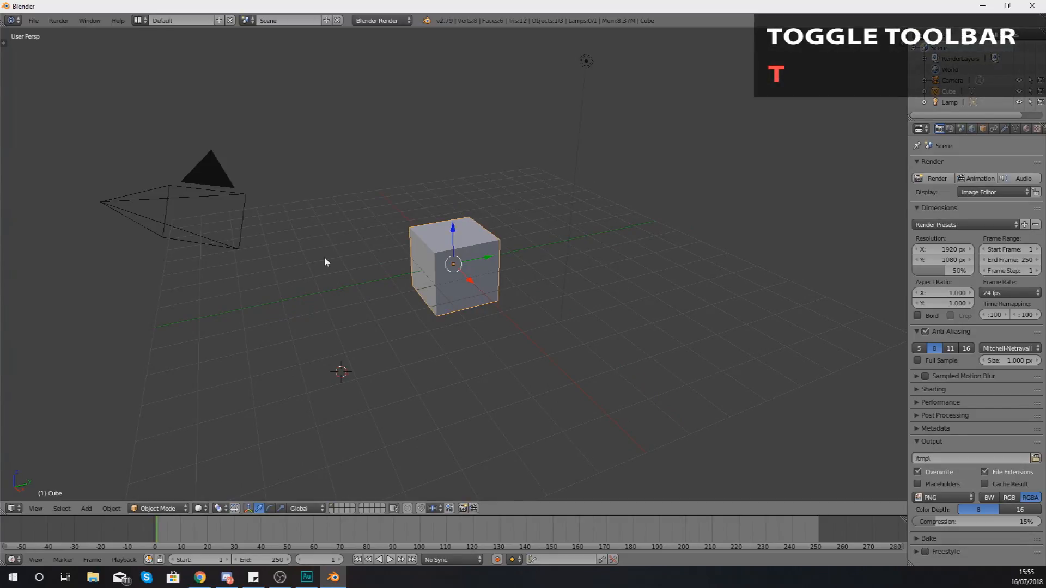
key("t")
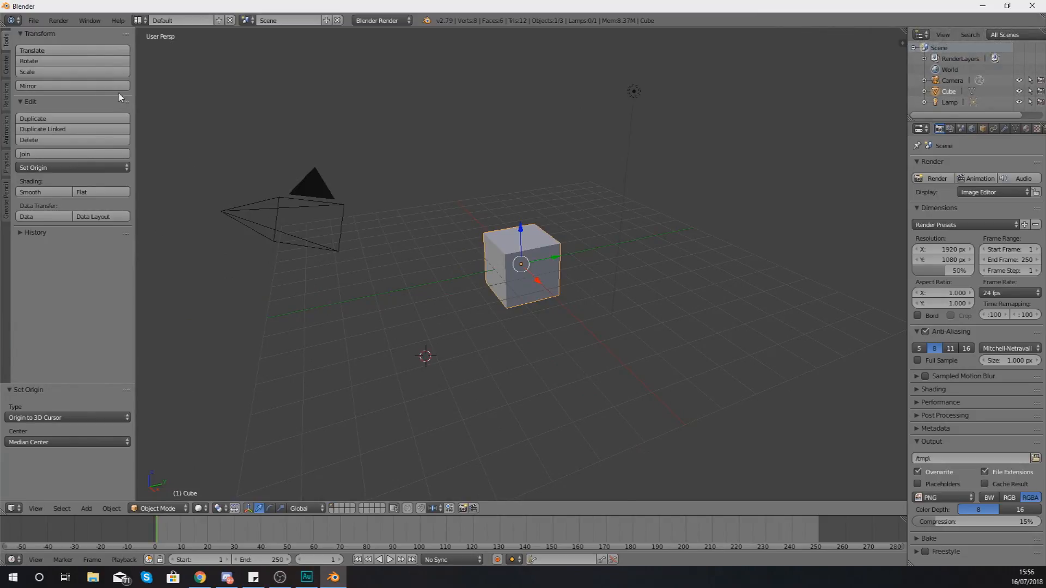
mouse_move(32, 50)
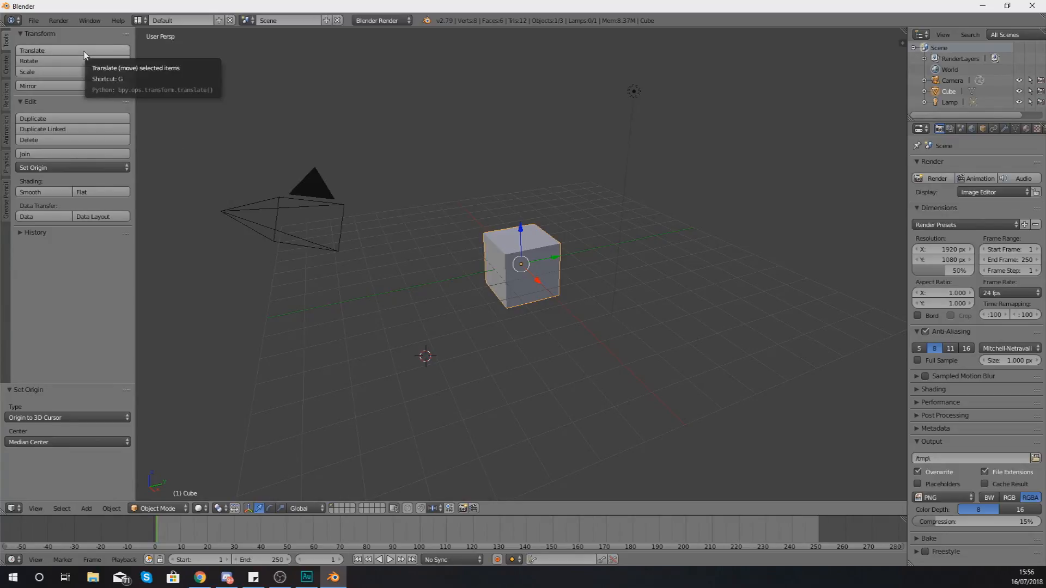
mouse_move(72, 61)
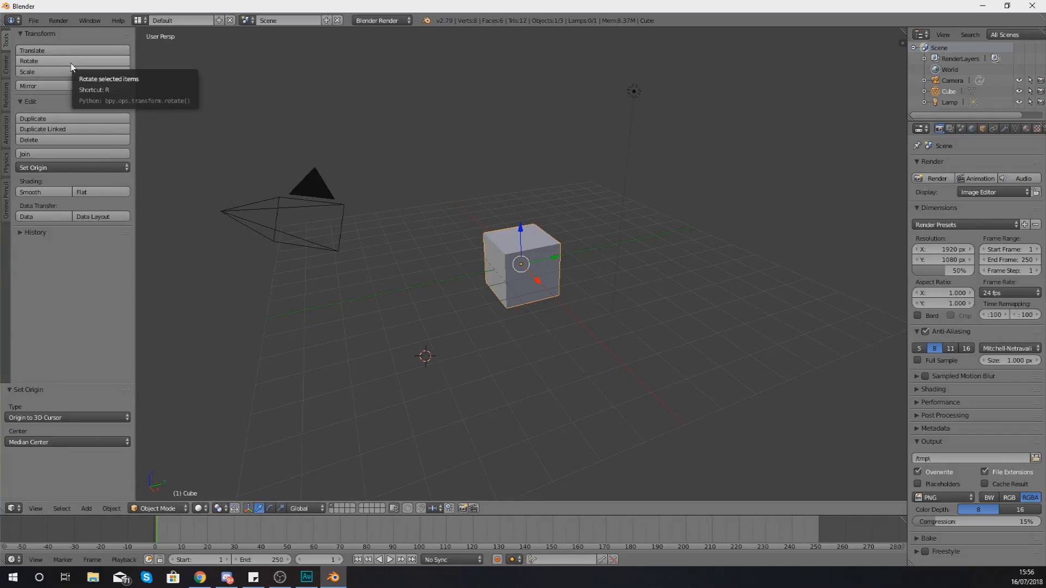
mouse_move(59, 85)
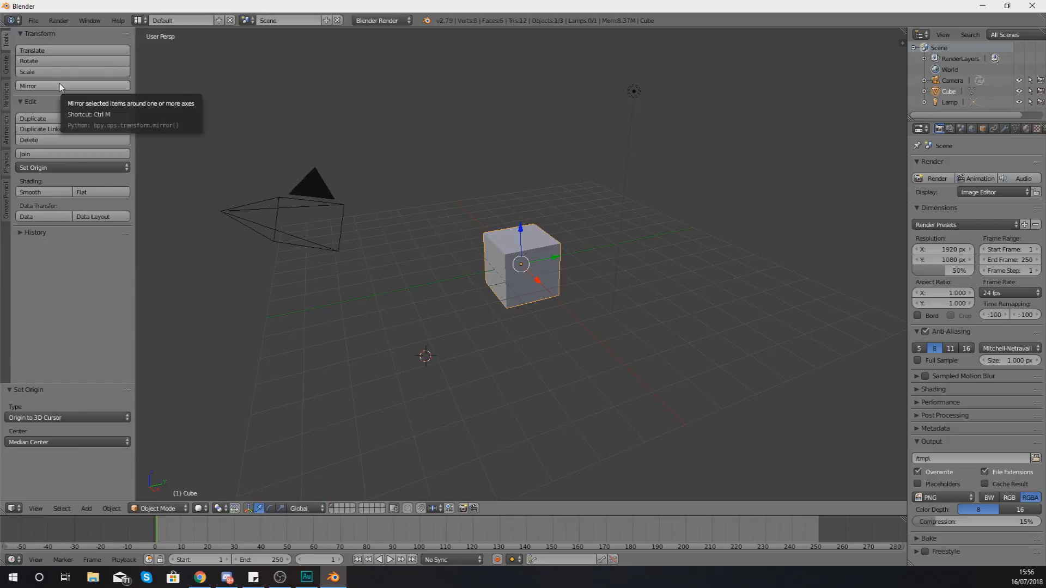
mouse_move(10, 43)
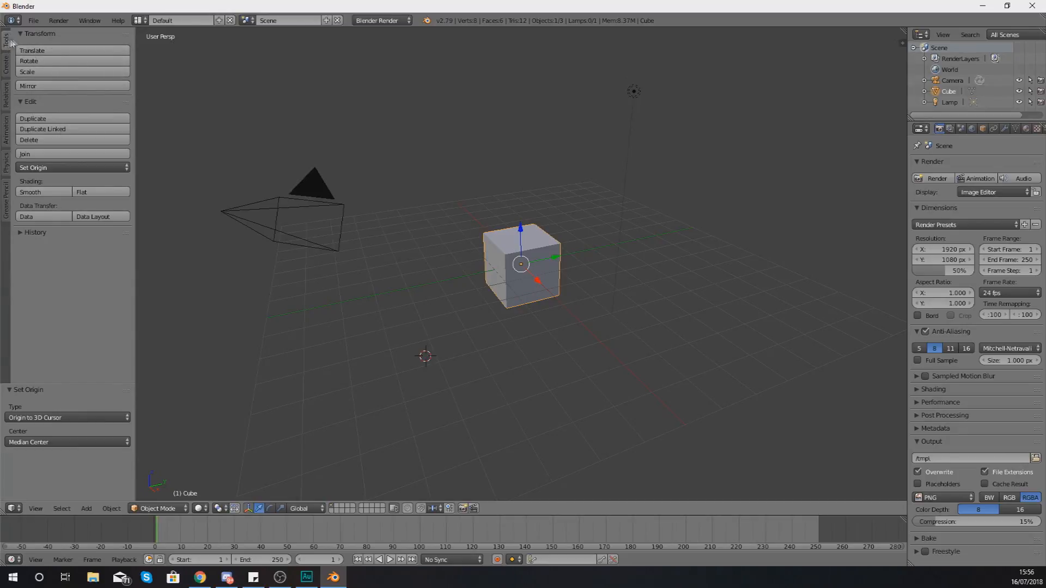
mouse_move(29, 61)
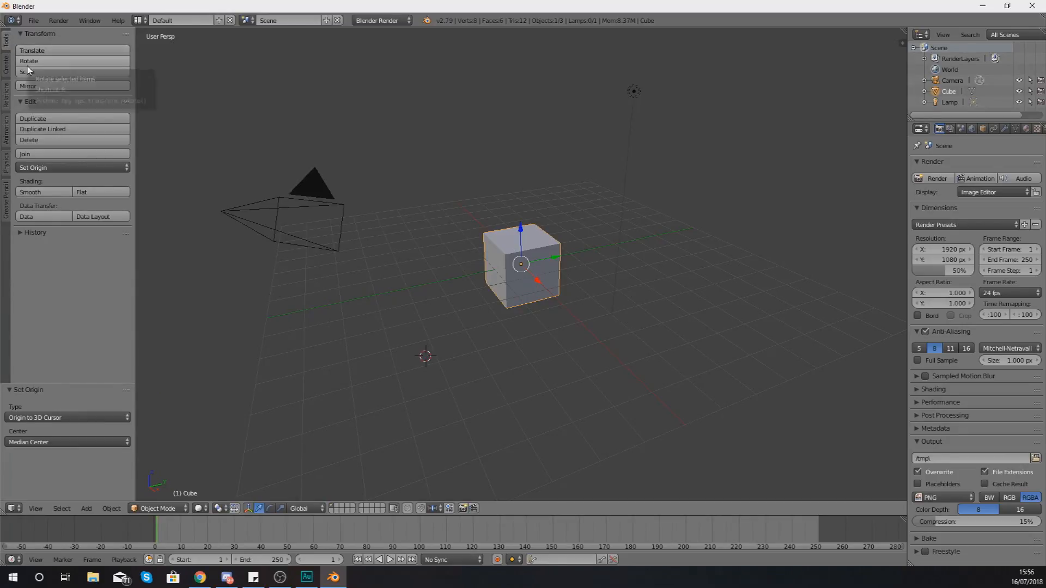
mouse_move(32, 50)
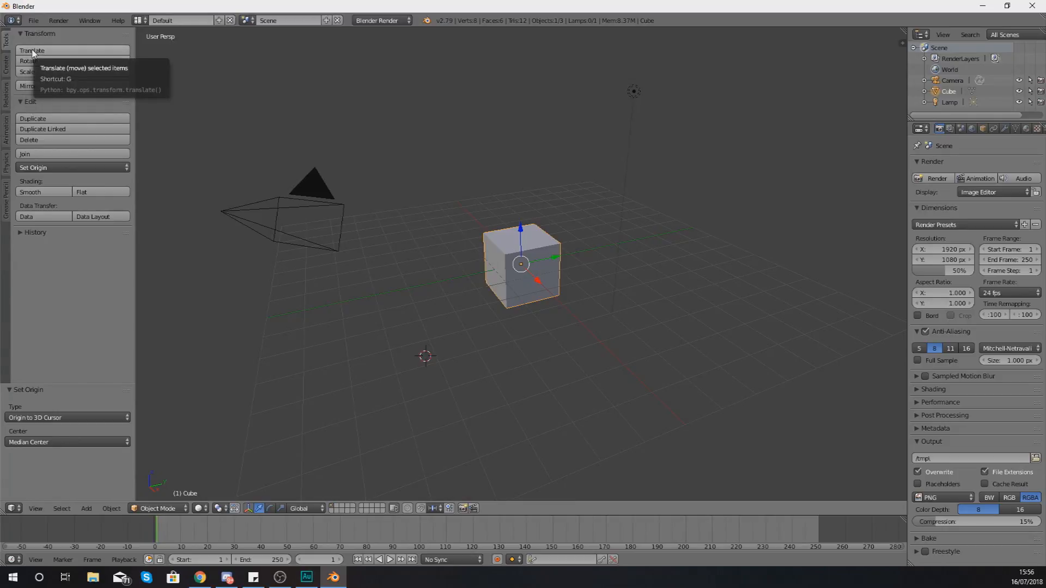
mouse_move(30, 73)
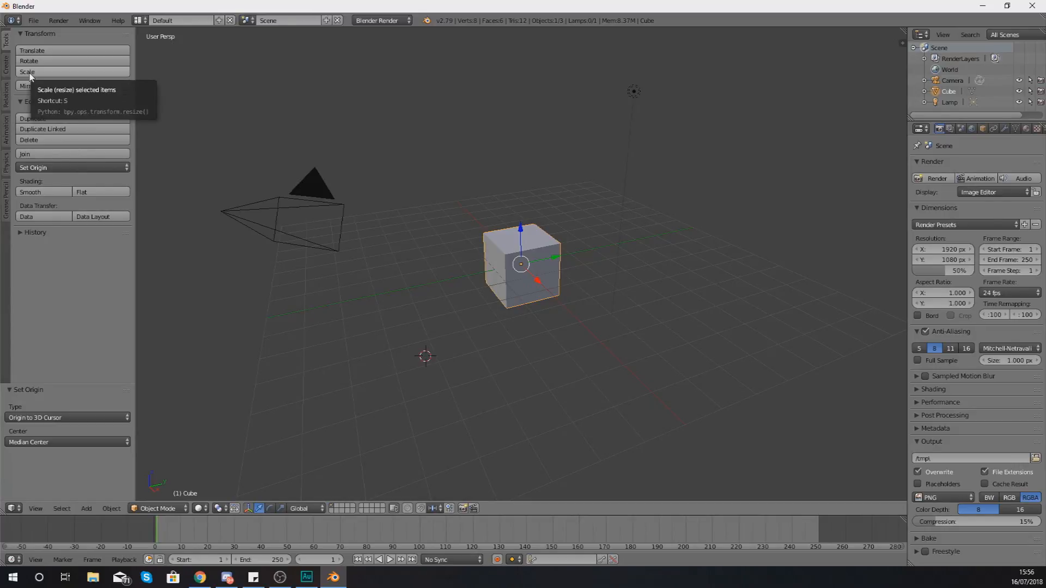
left_click(26, 72)
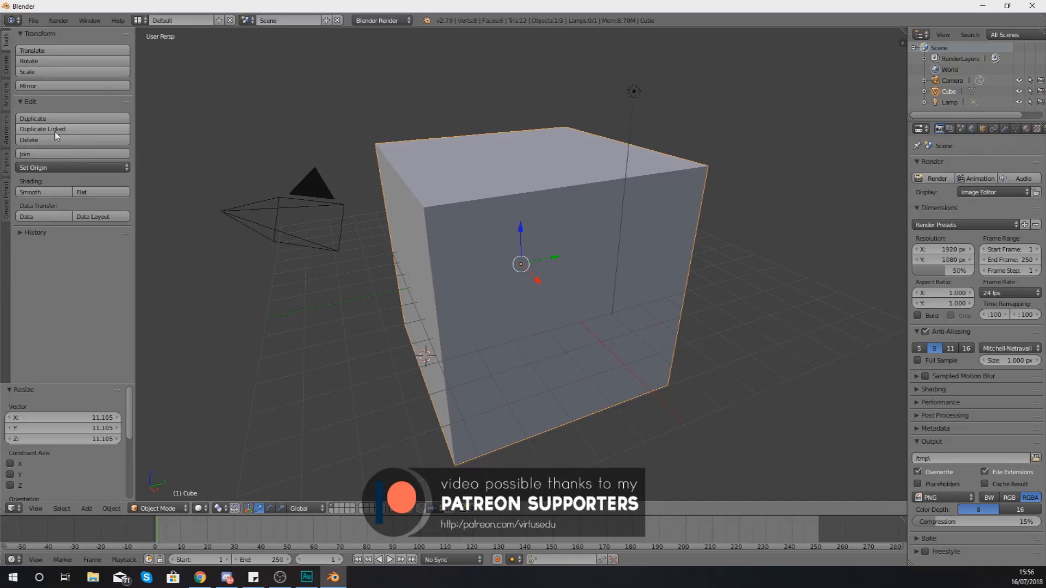
mouse_move(43, 129)
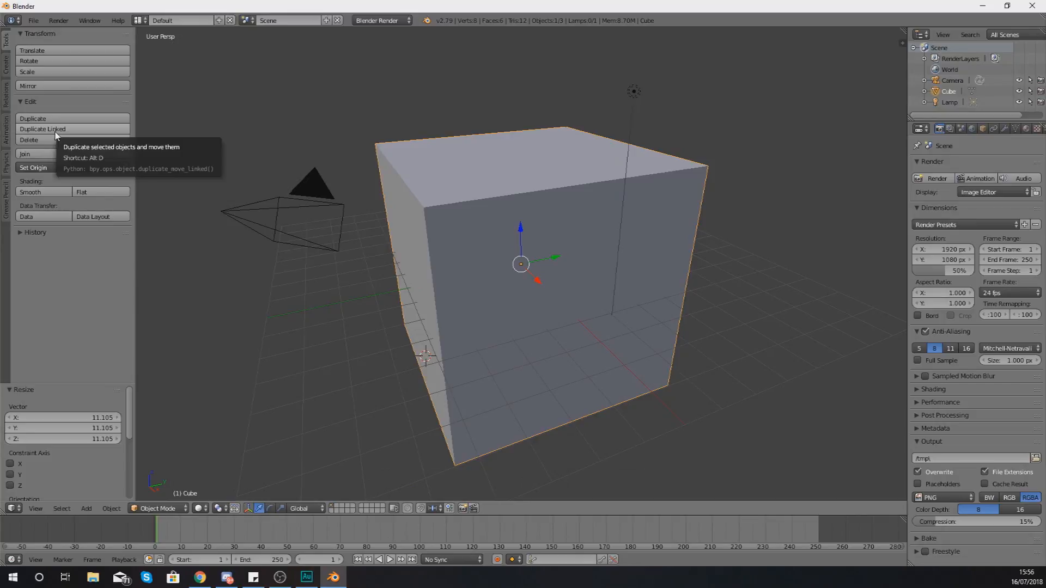
mouse_move(94, 136)
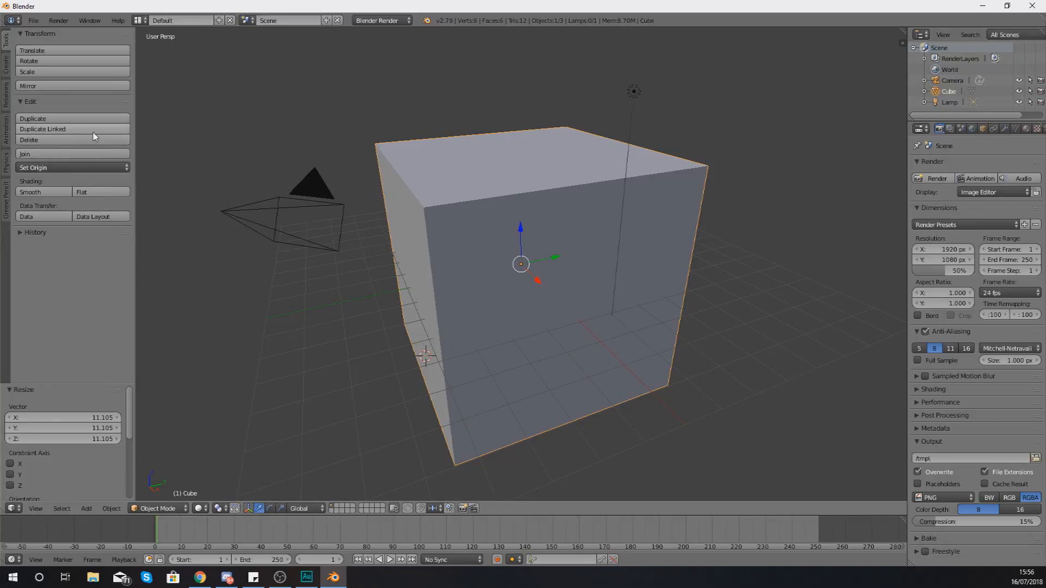
mouse_move(32, 118)
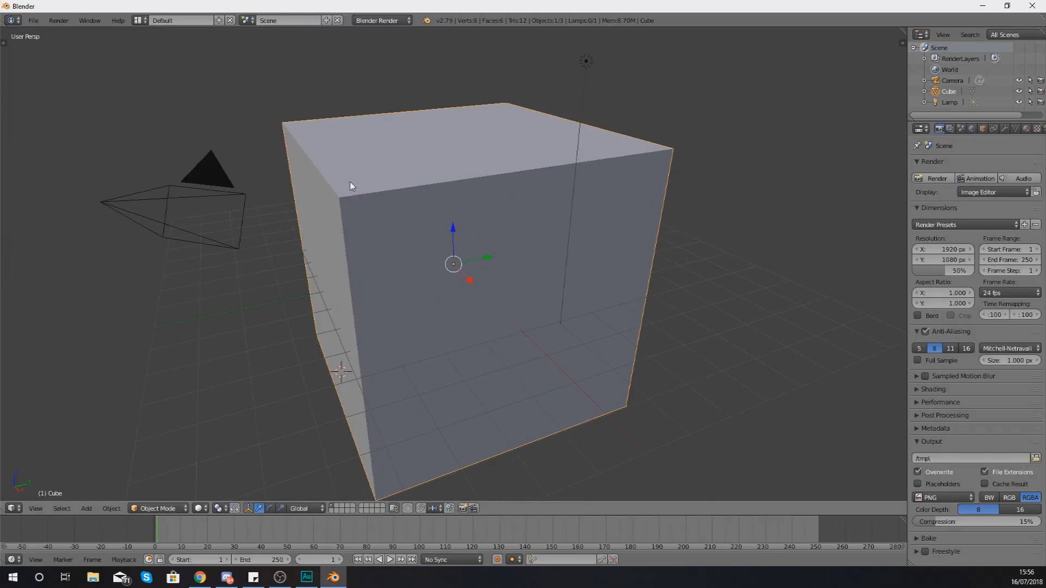
key("t")
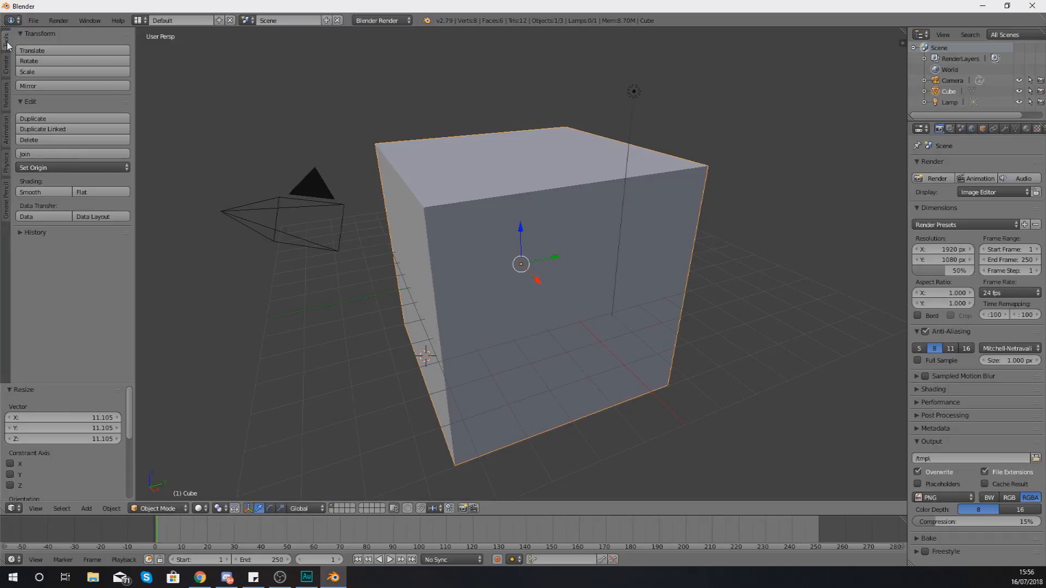
mouse_move(32, 50)
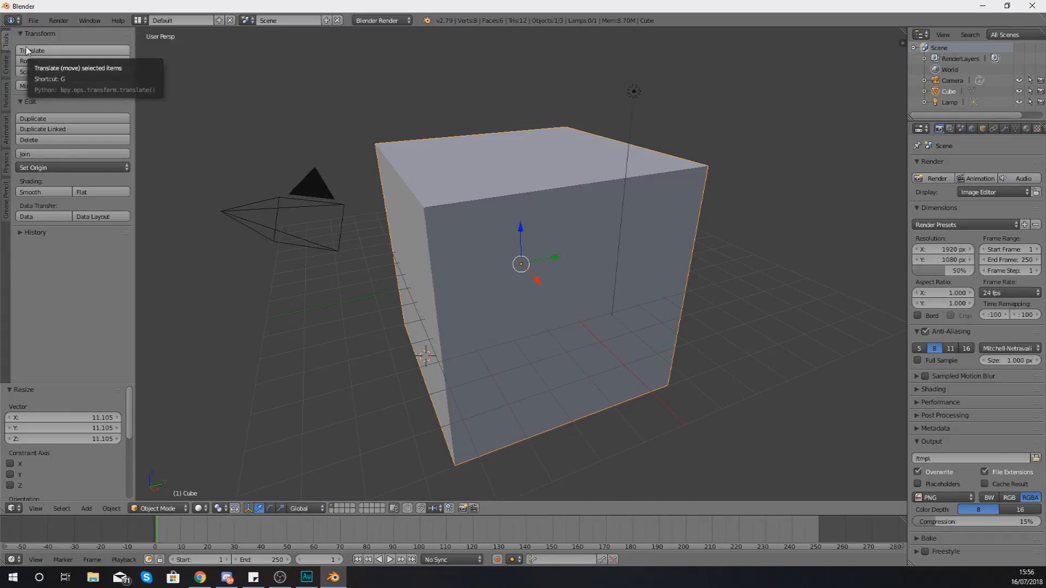
mouse_move(38, 72)
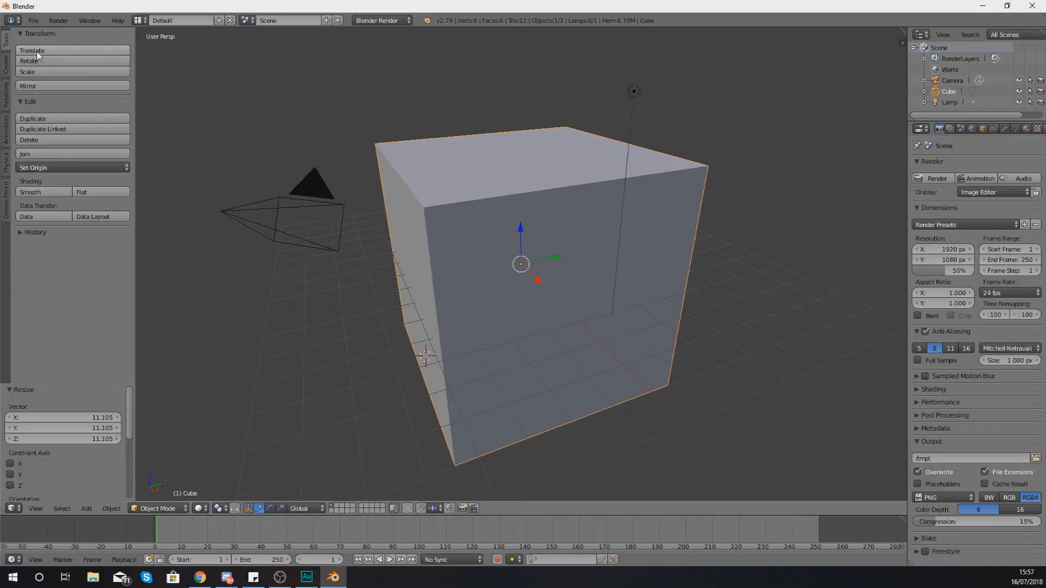
mouse_move(230, 162)
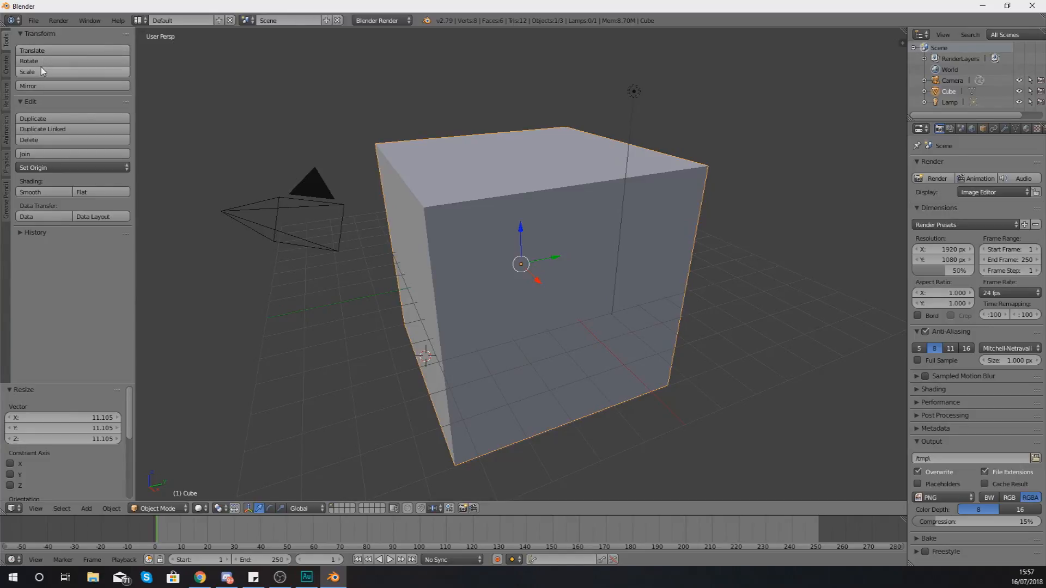
mouse_move(45, 80)
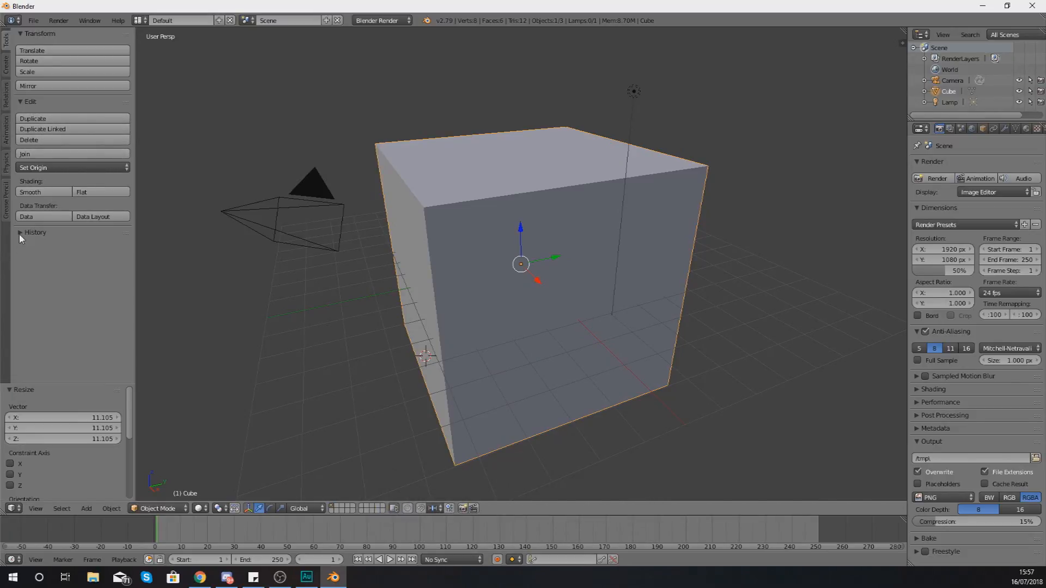
- Undo and redo the cube's scaling from the History panel, then show the Create tab's primitives
left_click(35, 232)
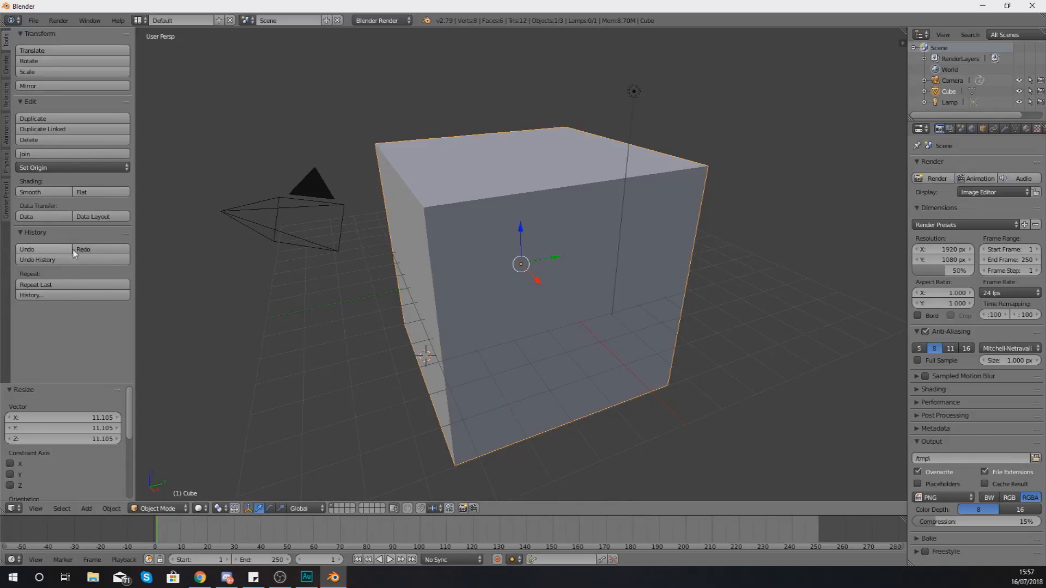
mouse_move(27, 249)
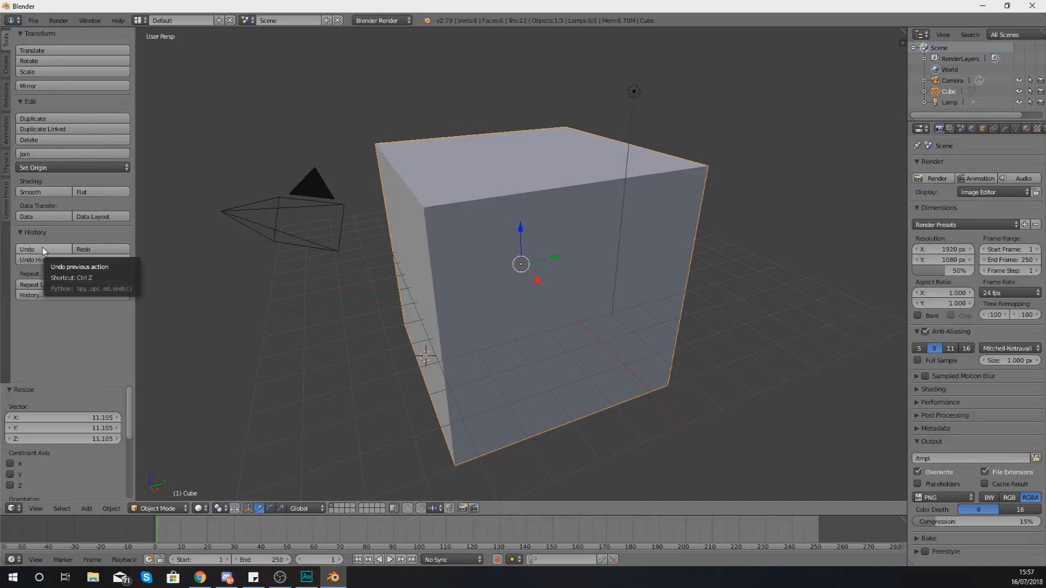
left_click(26, 249)
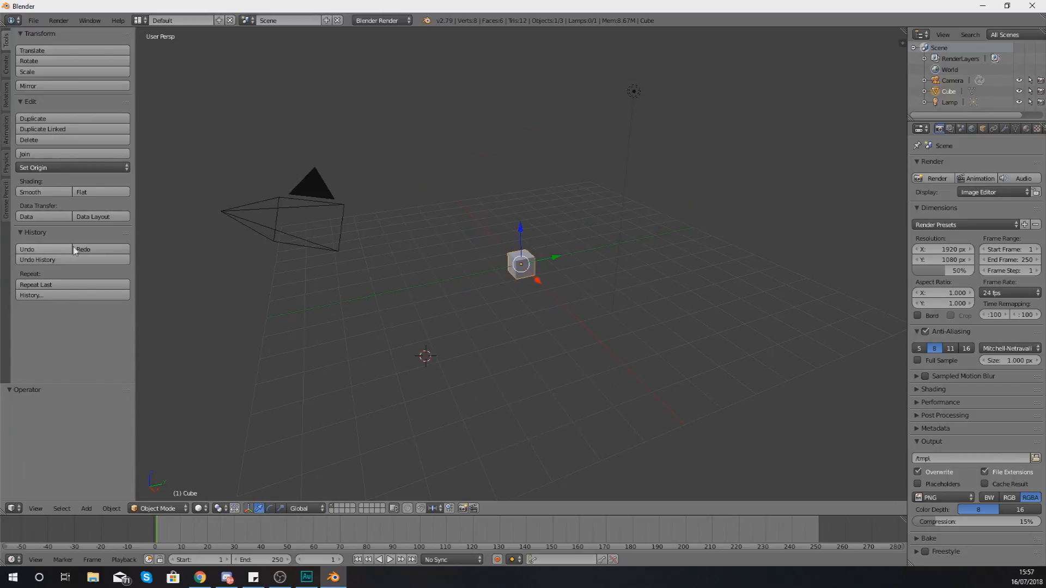
mouse_move(27, 249)
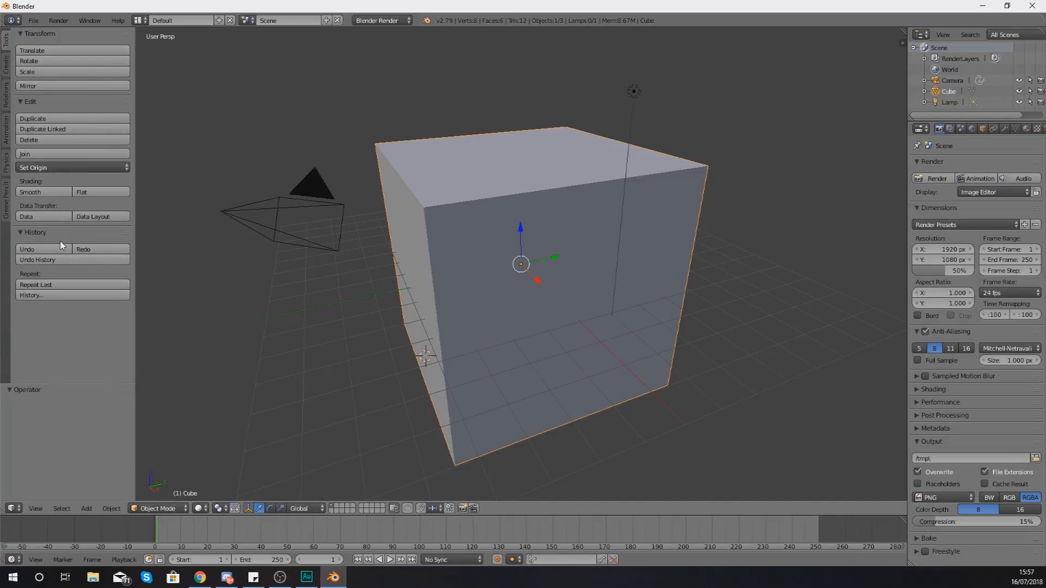
mouse_move(26, 215)
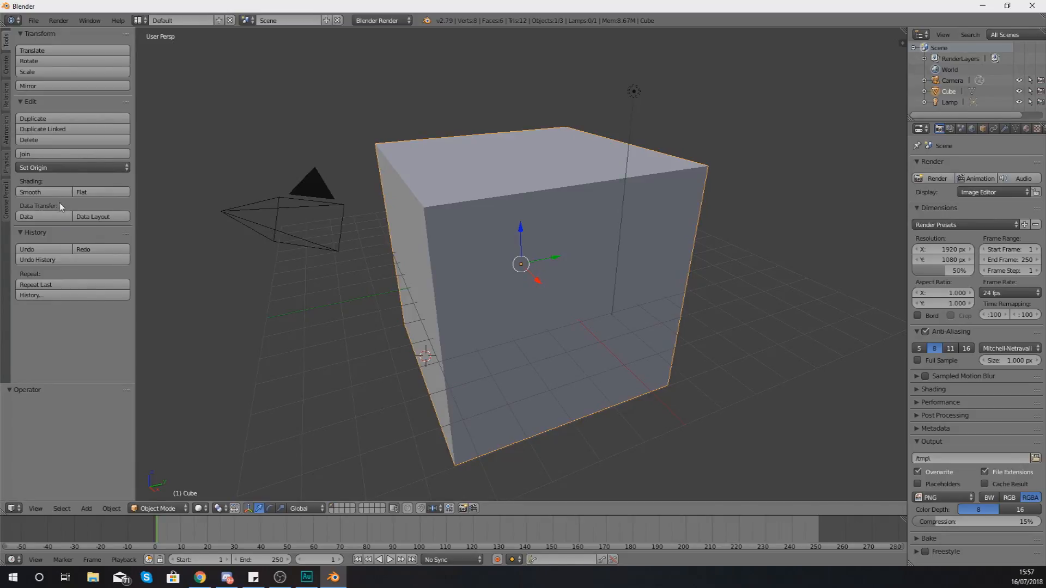
left_click(4, 59)
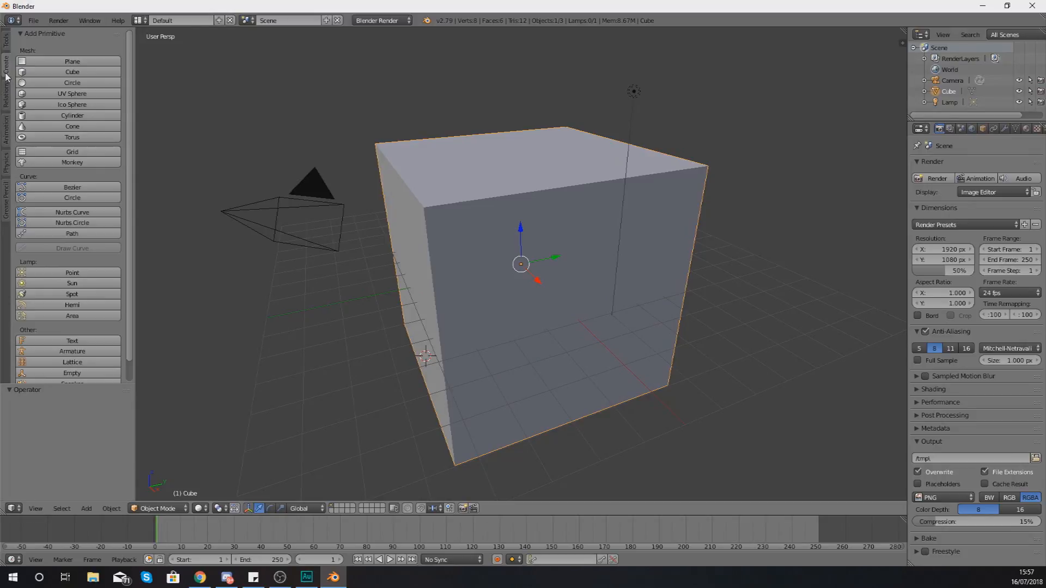
mouse_move(72, 72)
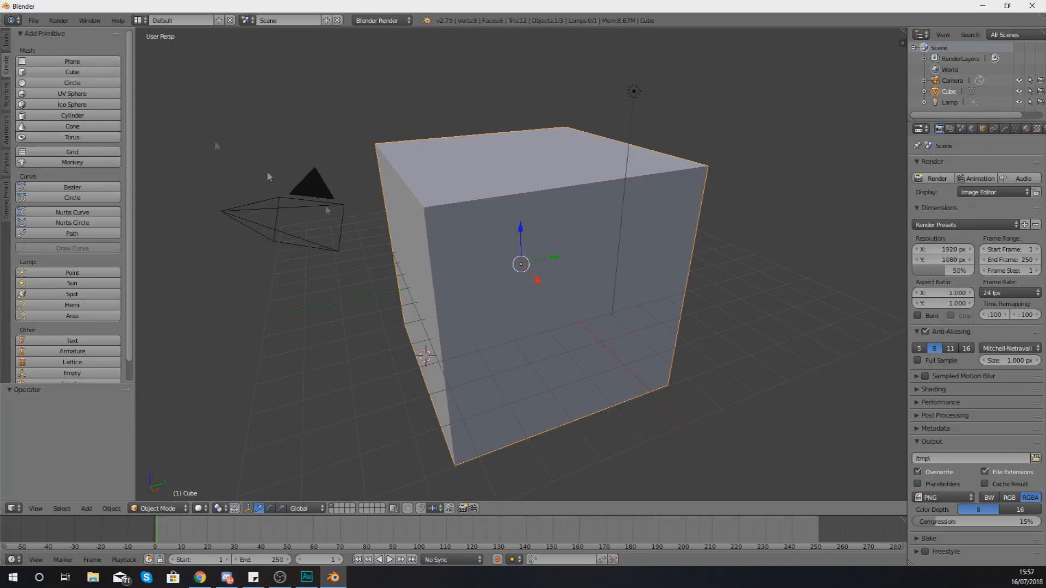
- Add a cone and drag it along X and Y with the manipulator until it sits beside the cube
scroll("down", 3)
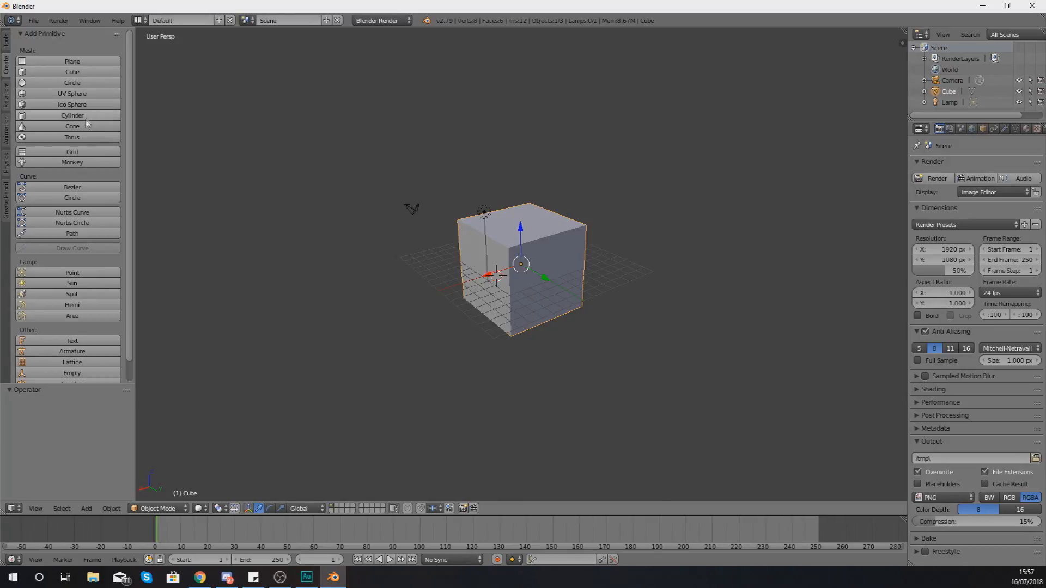
left_click(72, 127)
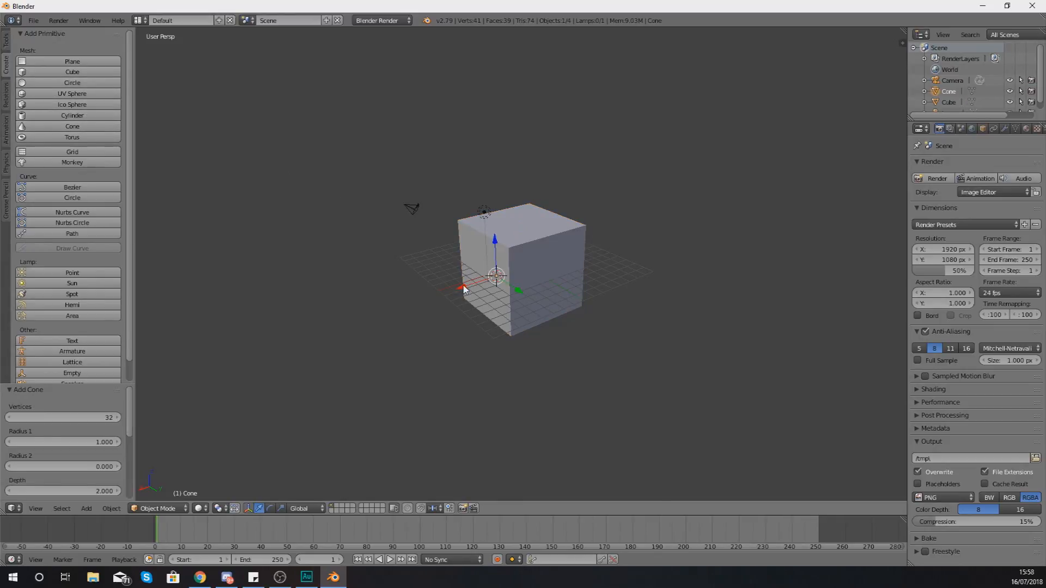
left_click_drag(496, 276, 418, 307)
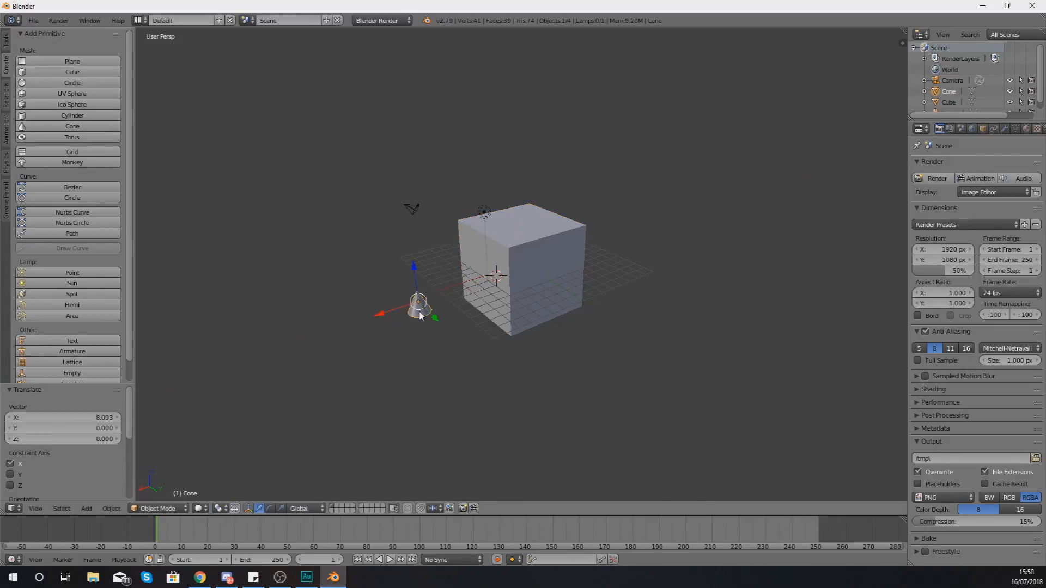
left_click_drag(419, 304, 411, 297)
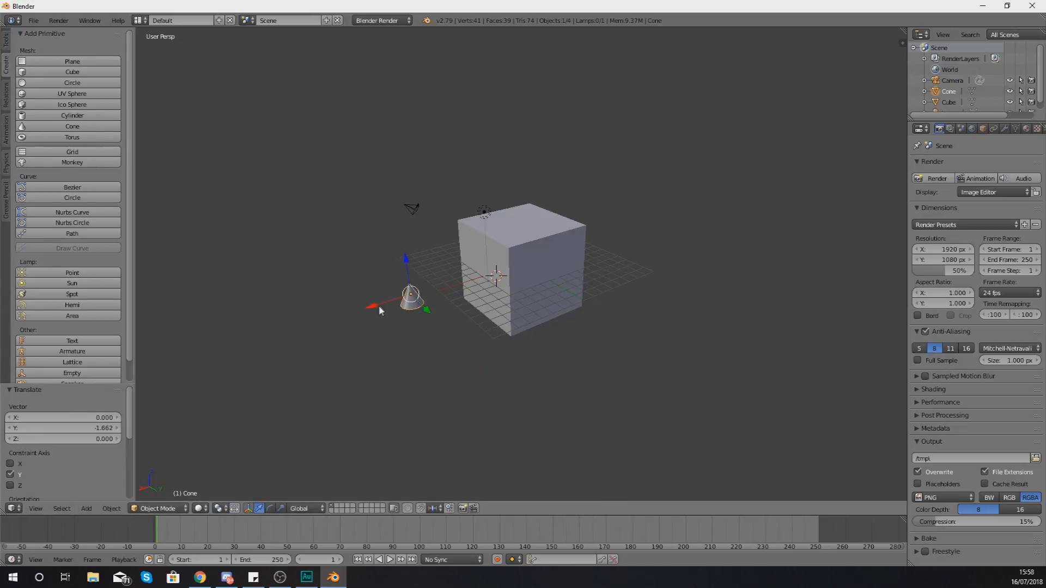
left_click_drag(411, 296, 440, 286)
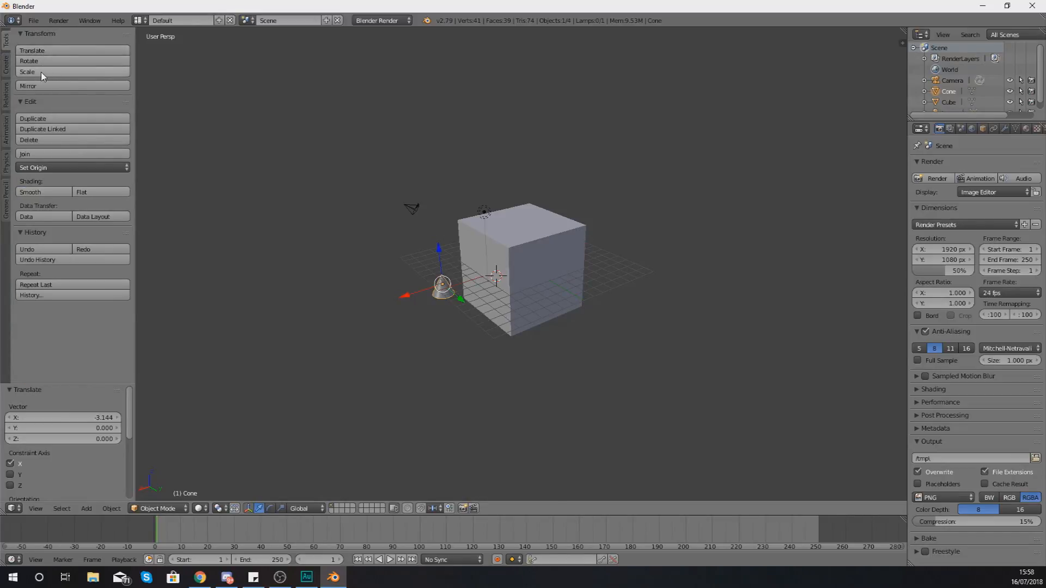
- Scale the cone uniformly to about 5.115 so it stands tall beside the cube
left_click(28, 72)
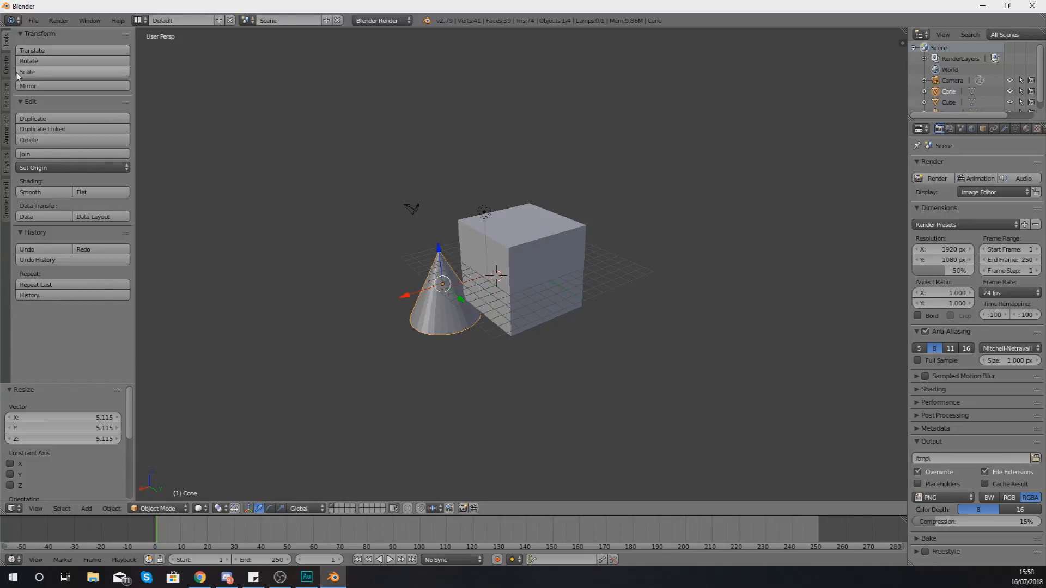
- Show the Create tab's Add Primitive catalogue of meshes, curves, lamps and other objects
left_click(5, 57)
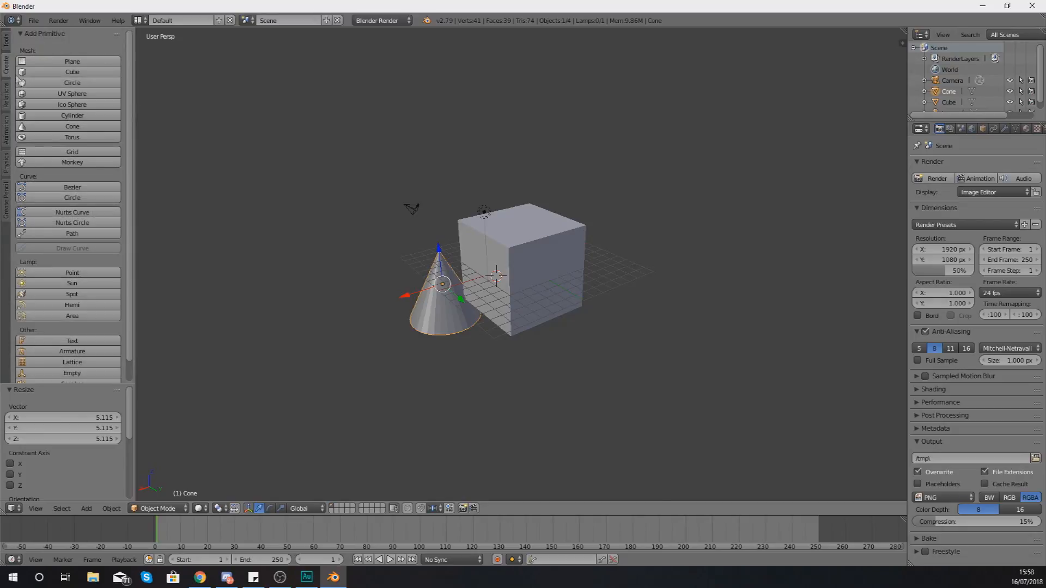
mouse_move(72, 82)
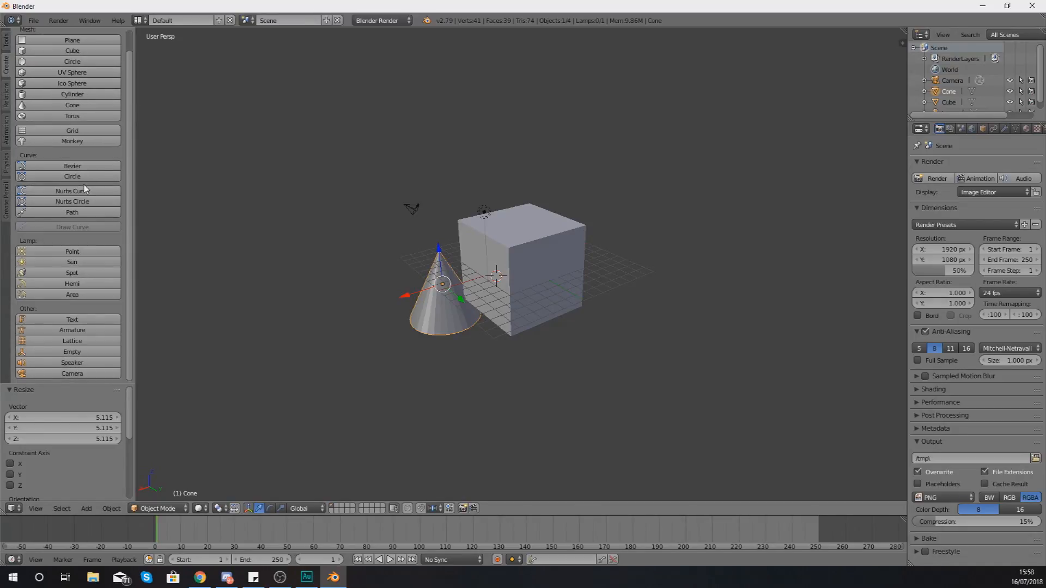
mouse_move(72, 255)
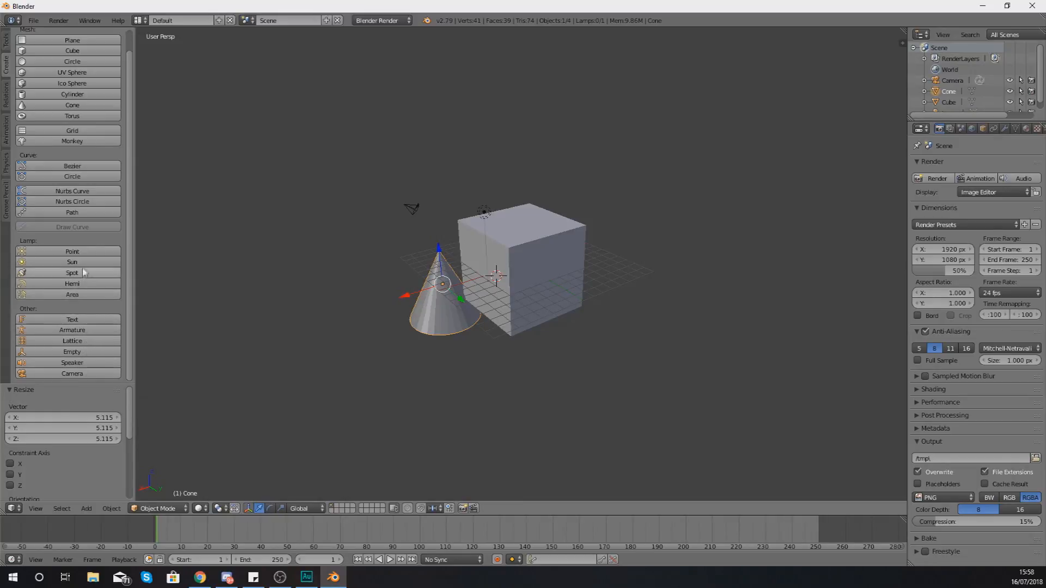
mouse_move(71, 272)
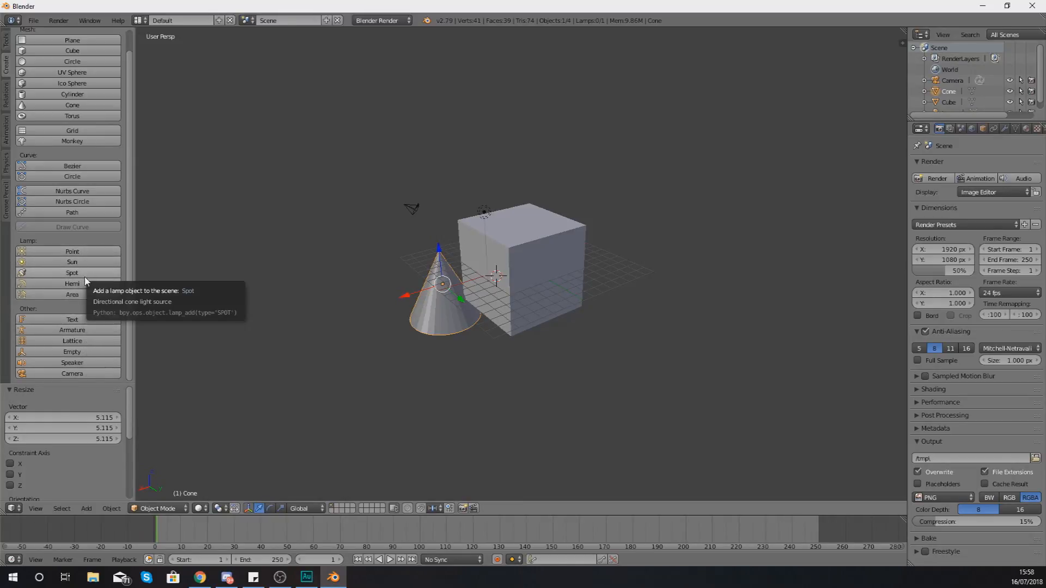
mouse_move(72, 262)
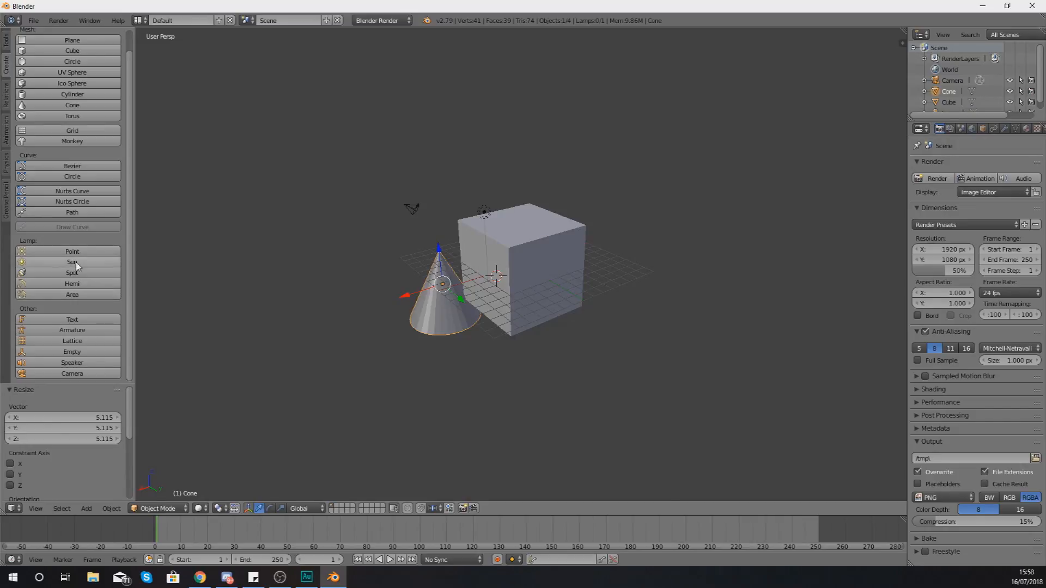
mouse_move(72, 251)
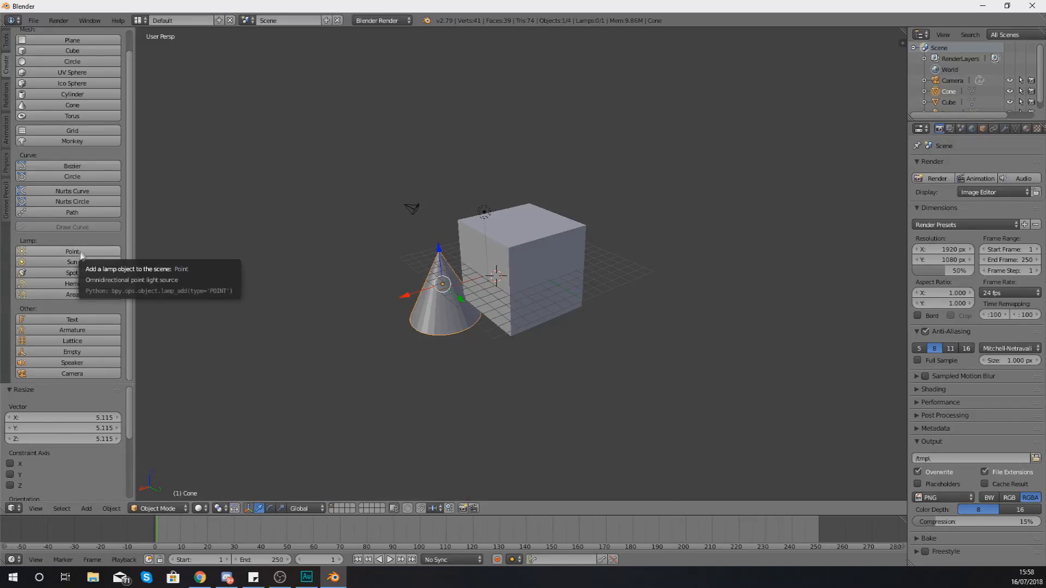
mouse_move(91, 259)
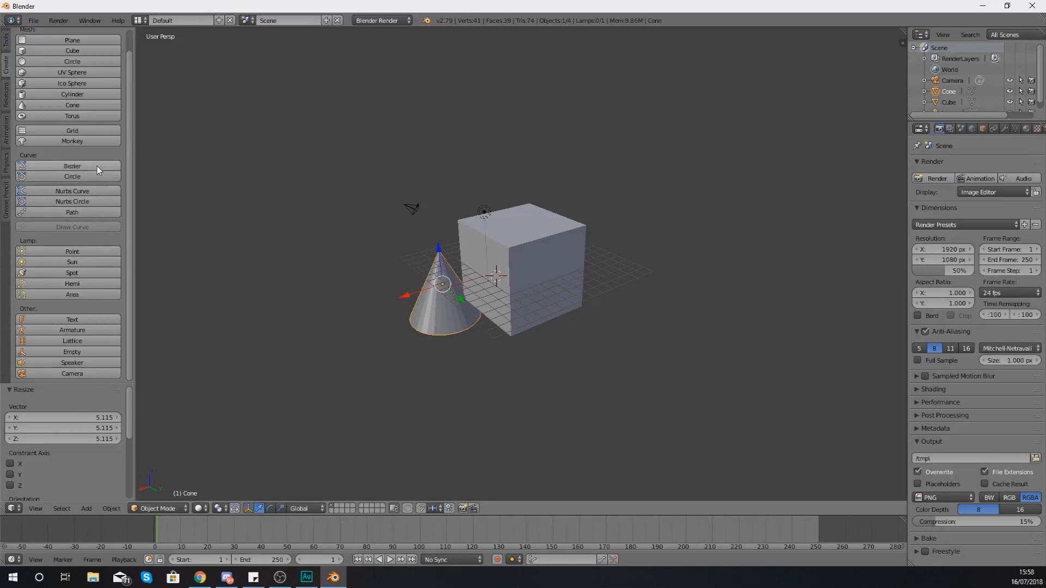
mouse_move(84, 190)
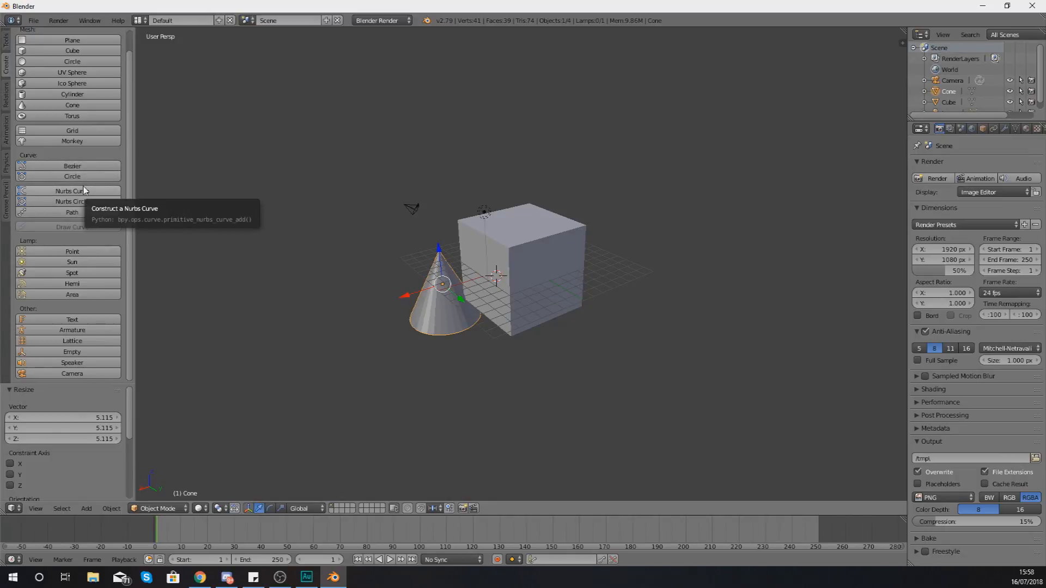
mouse_move(72, 180)
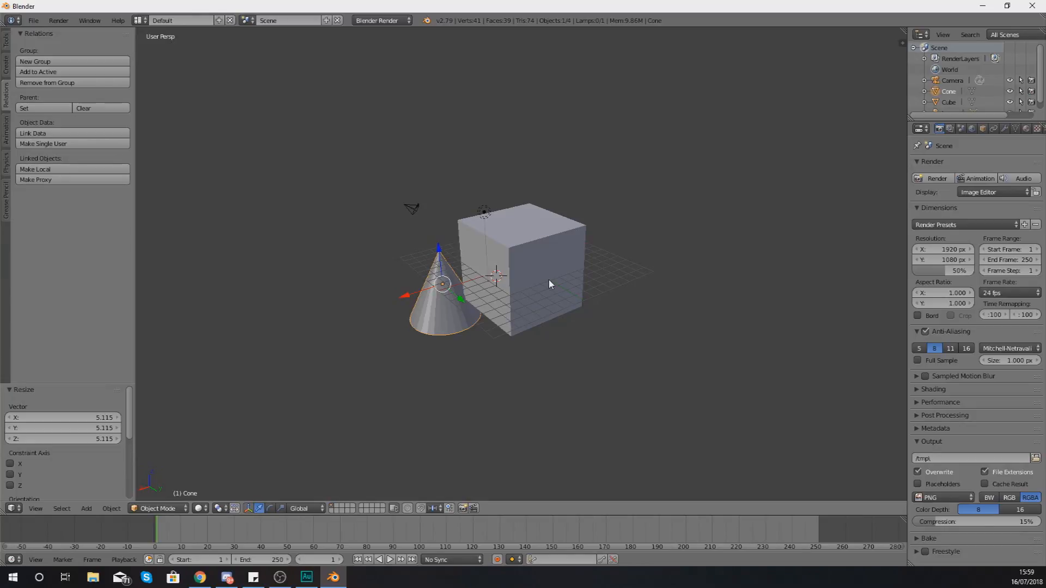
mouse_move(61, 148)
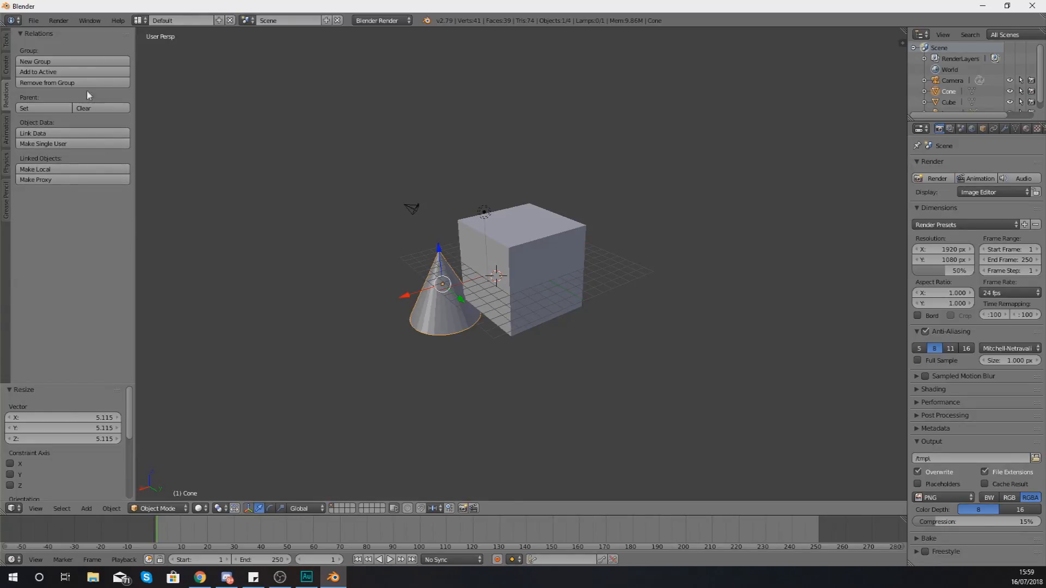
mouse_move(70, 144)
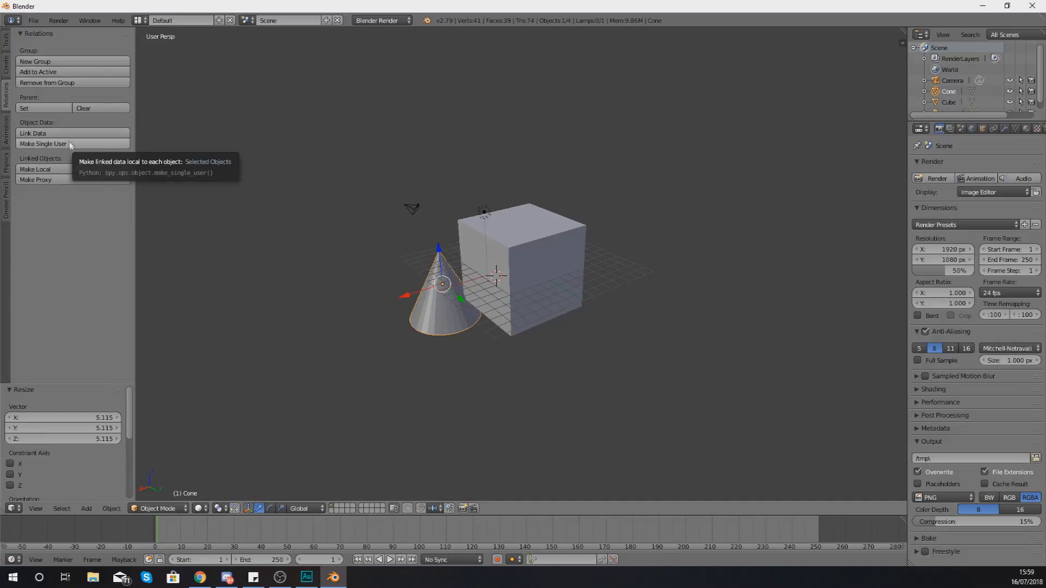
mouse_move(6, 141)
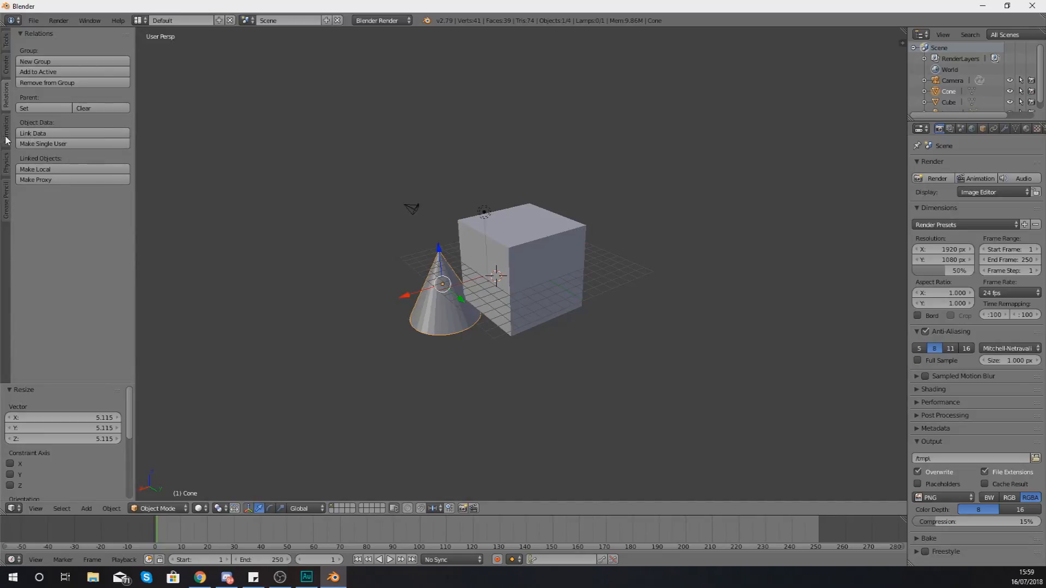
- Show the Animation tab with Insert, Remove, Calculate and Bake Action keyframe options
left_click(6, 126)
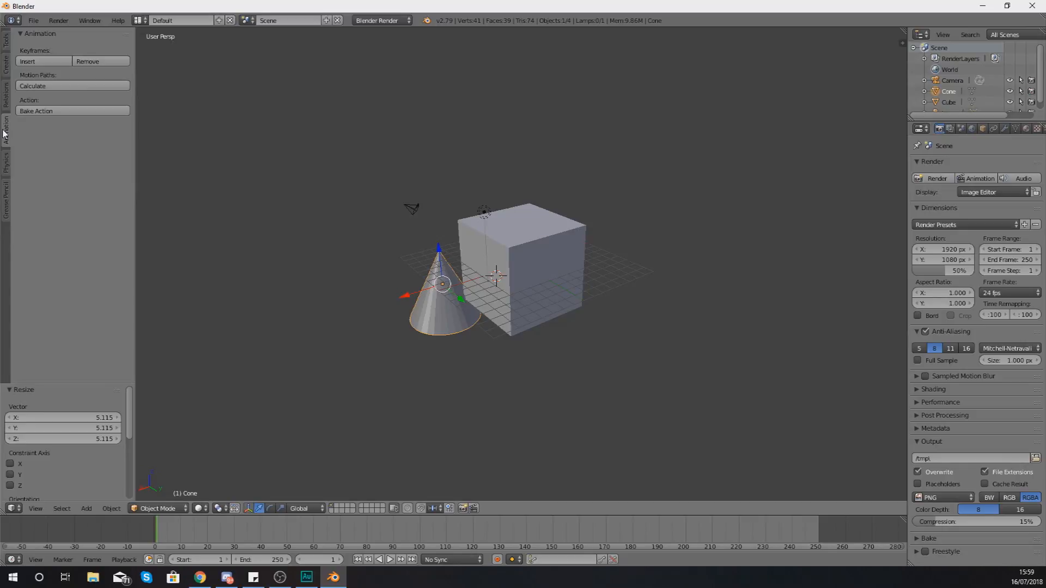
mouse_move(44, 61)
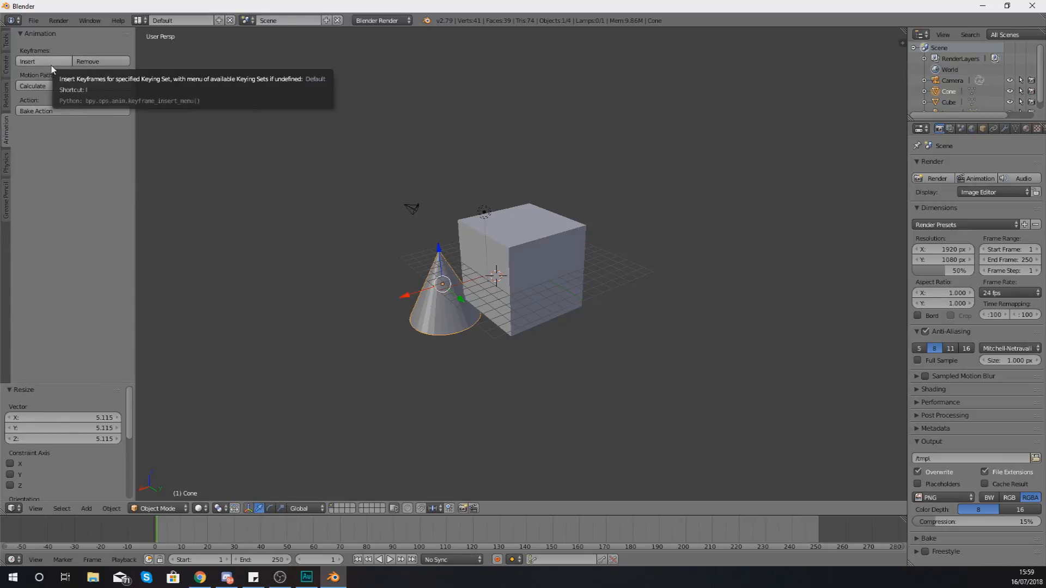
mouse_move(204, 326)
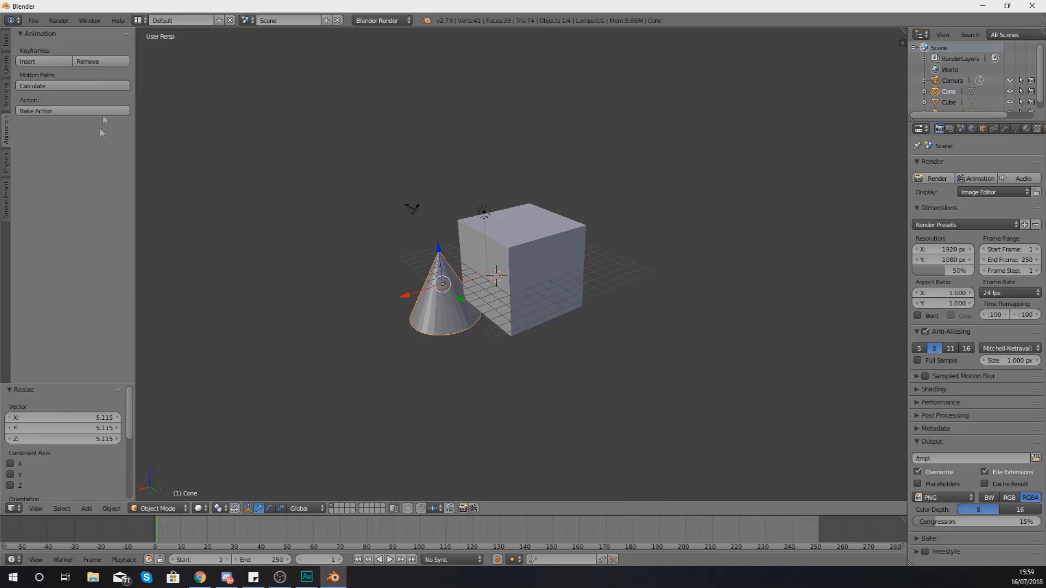
mouse_move(87, 61)
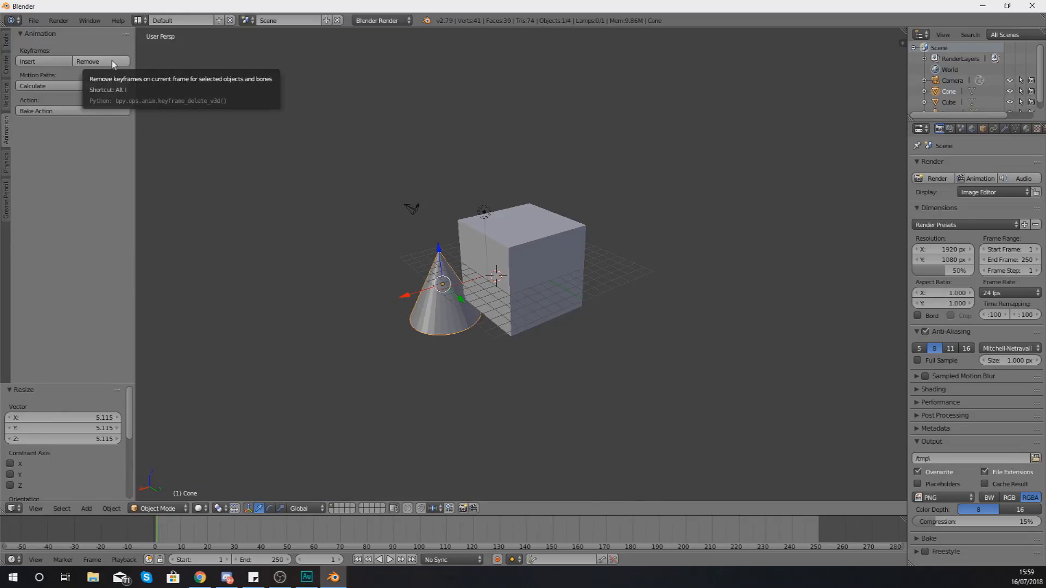
mouse_move(55, 90)
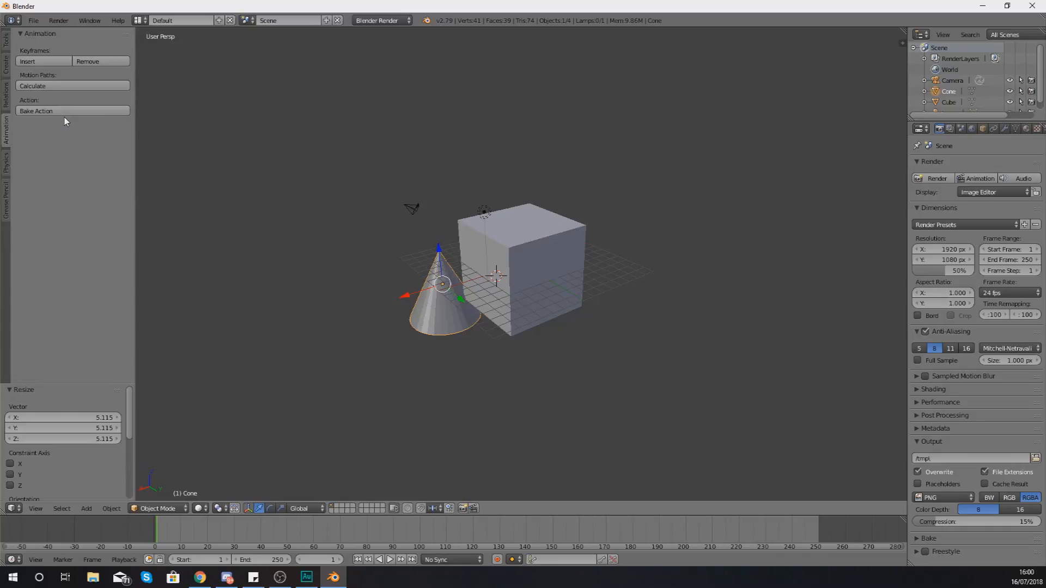
- Show the Physics tab's Rigid Body Tools for adding active or passive bodies
left_click(7, 153)
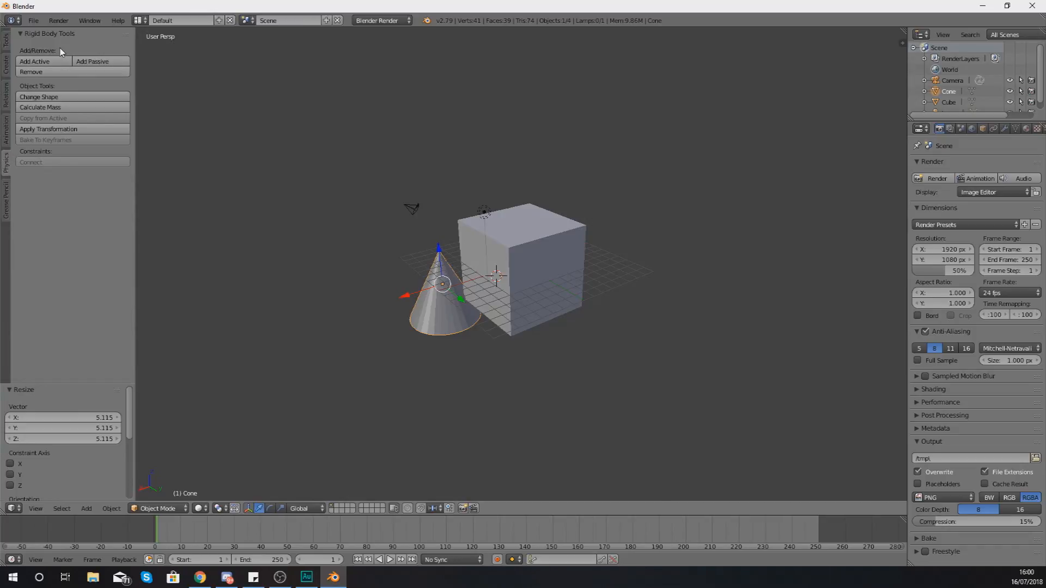
mouse_move(91, 91)
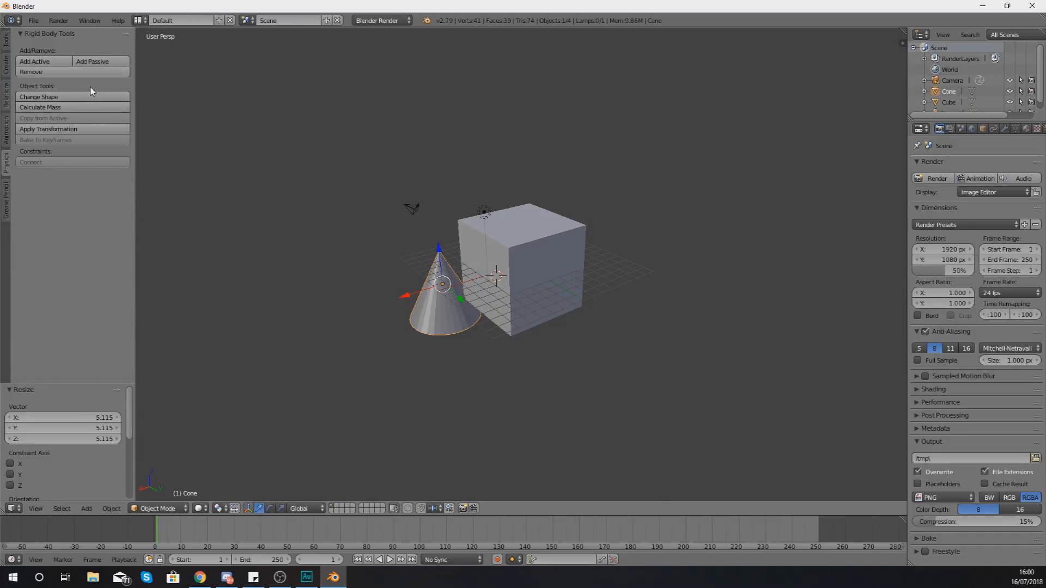
mouse_move(140, 219)
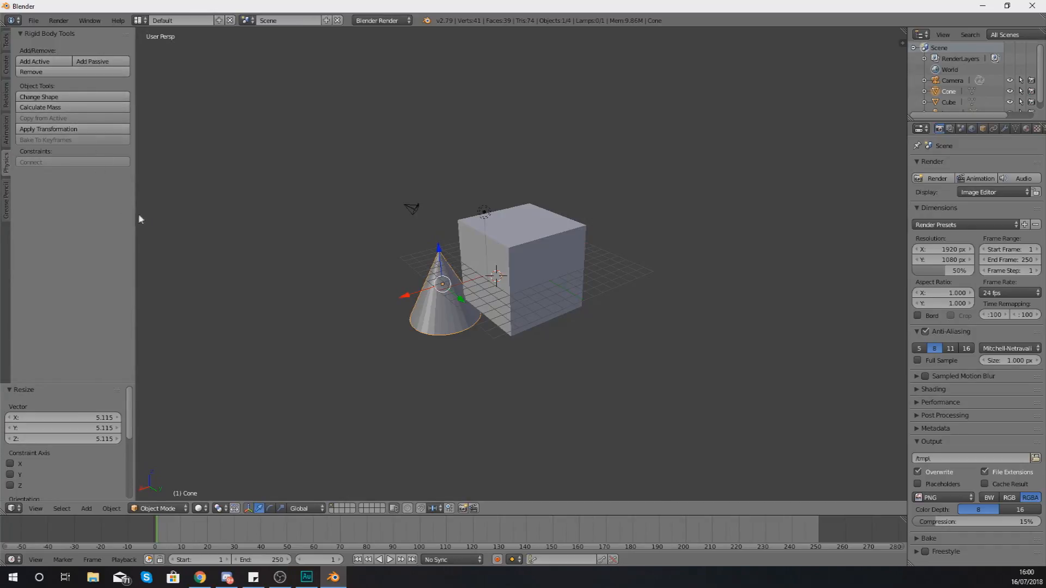
mouse_move(50, 128)
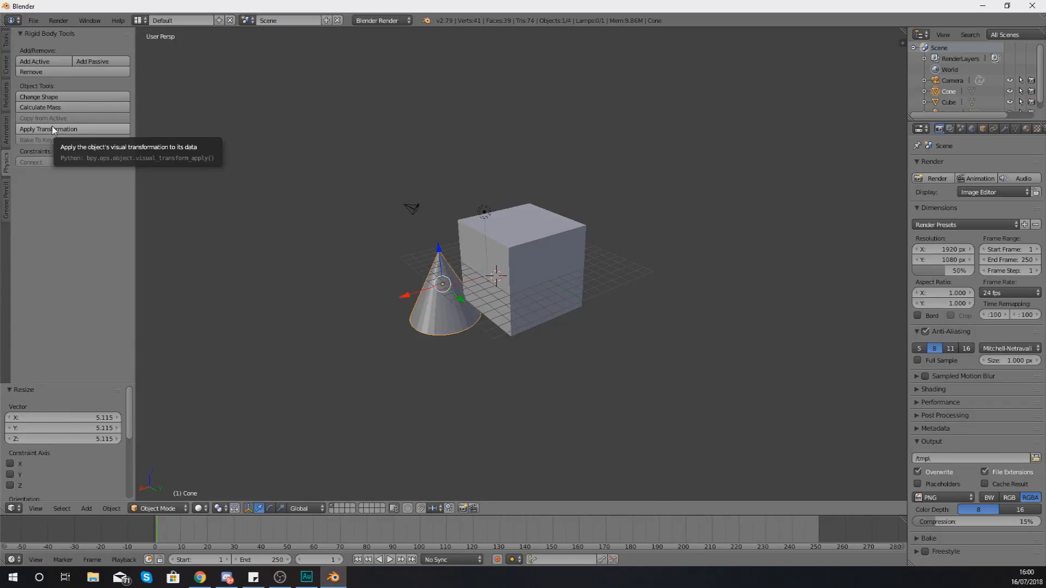
mouse_move(53, 85)
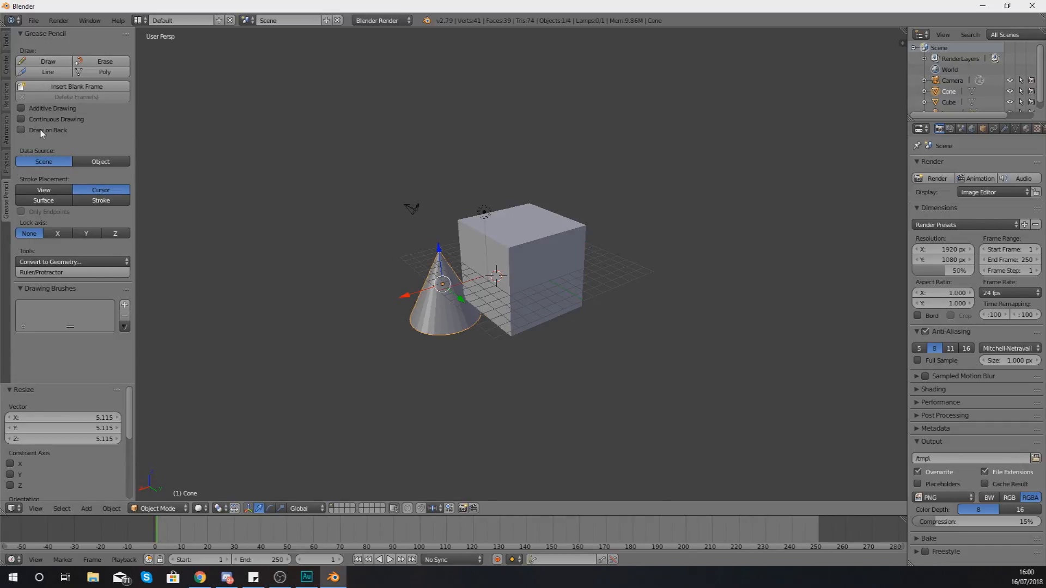
mouse_move(41, 129)
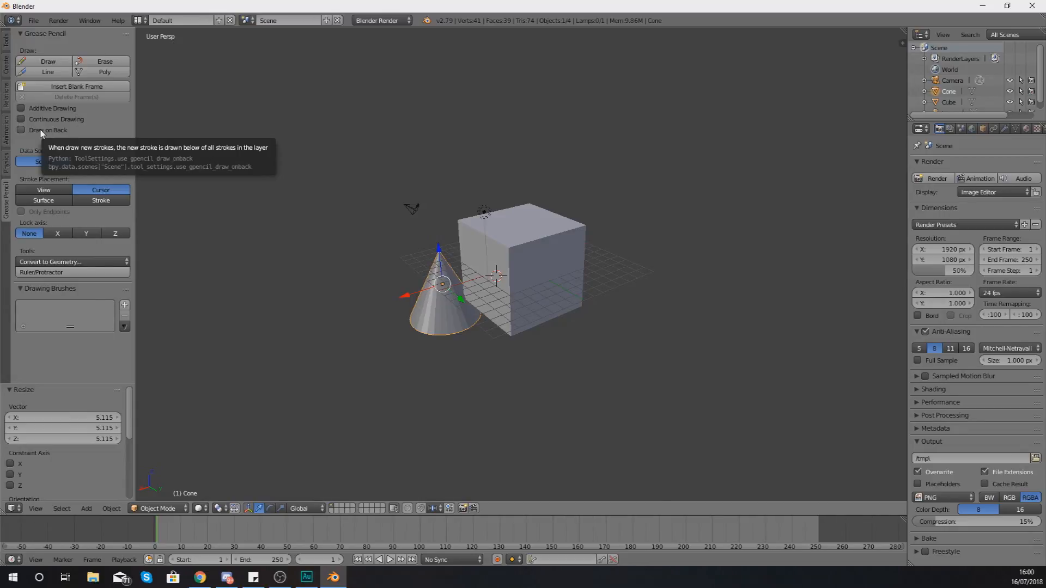
- Switch through the Create tab back to the Tools tab showing Translate, Rotate and History tools
left_click(5, 63)
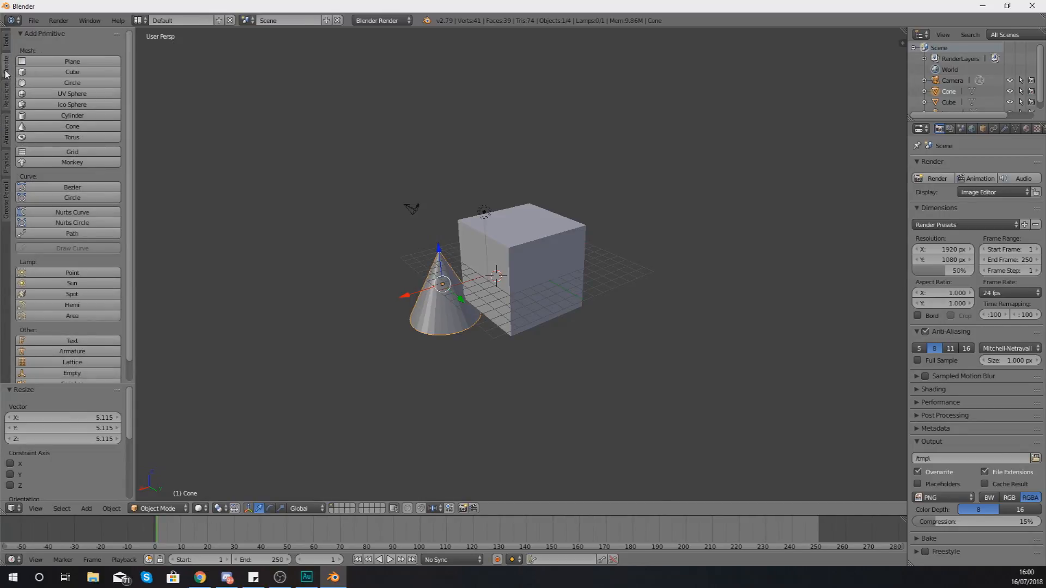
left_click(6, 54)
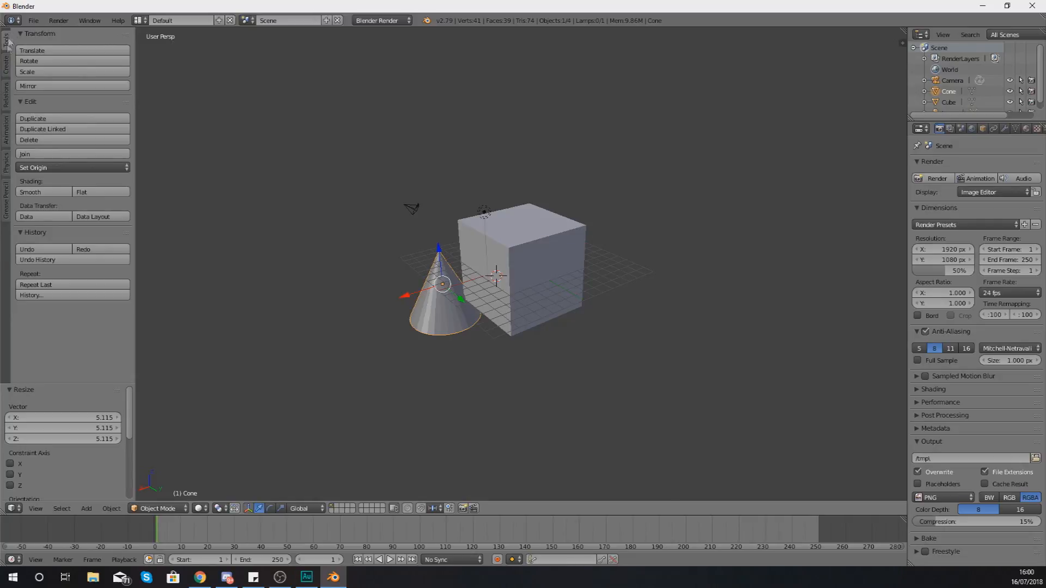
left_click(6, 62)
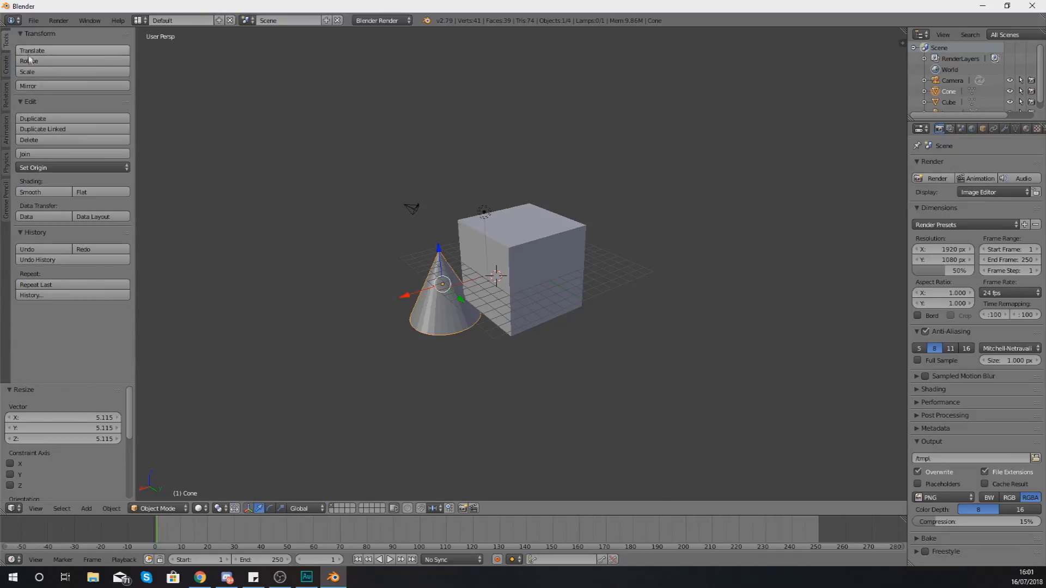
mouse_move(31, 50)
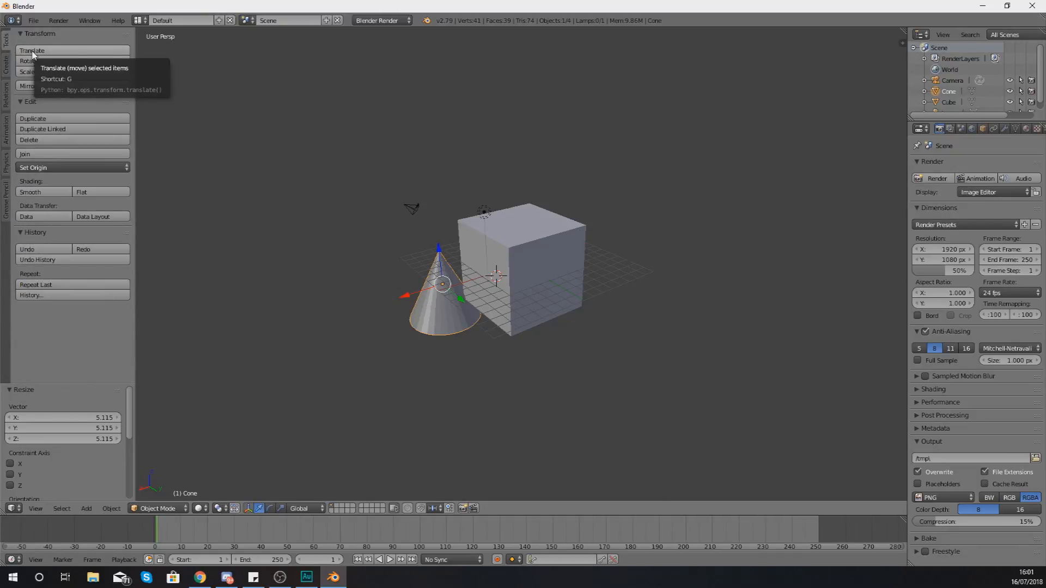